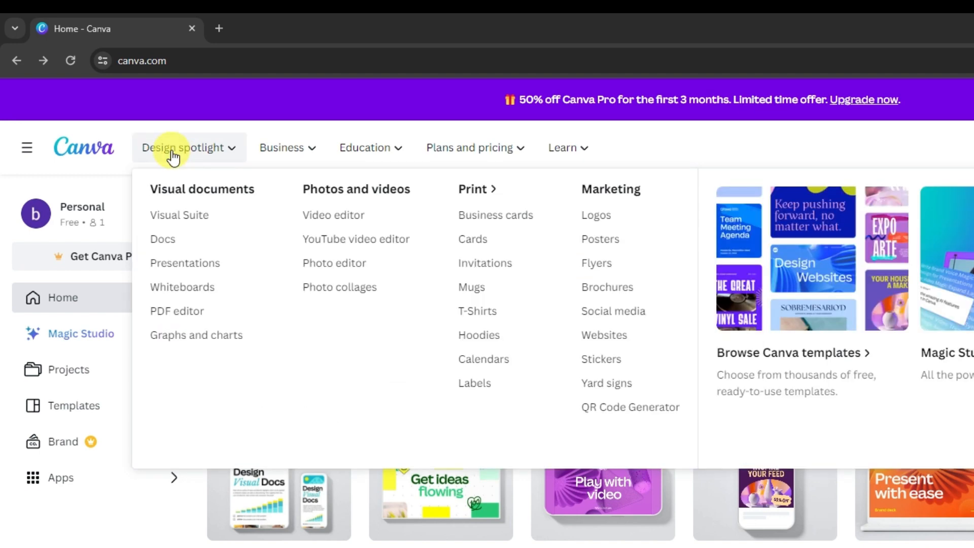
pyautogui.moveTo(338, 192)
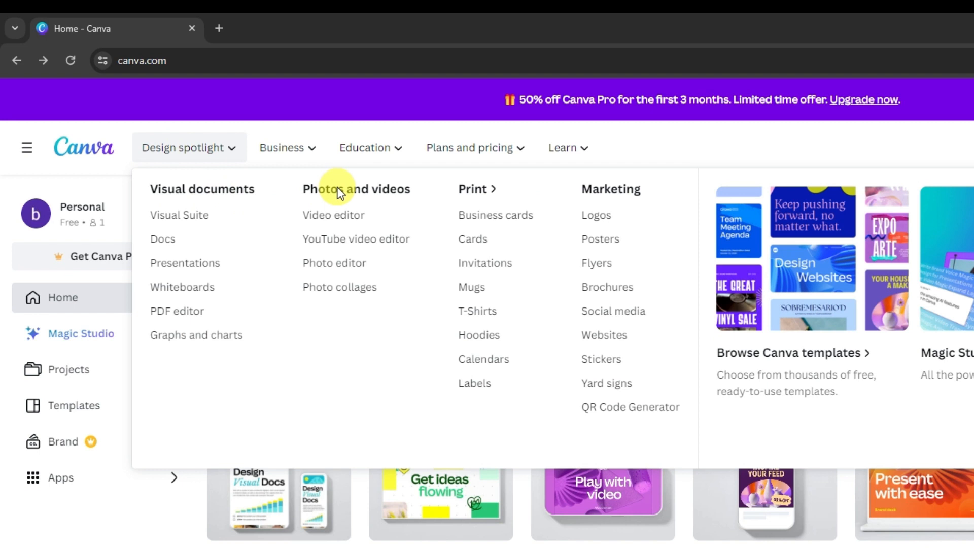
pyautogui.moveTo(471, 189)
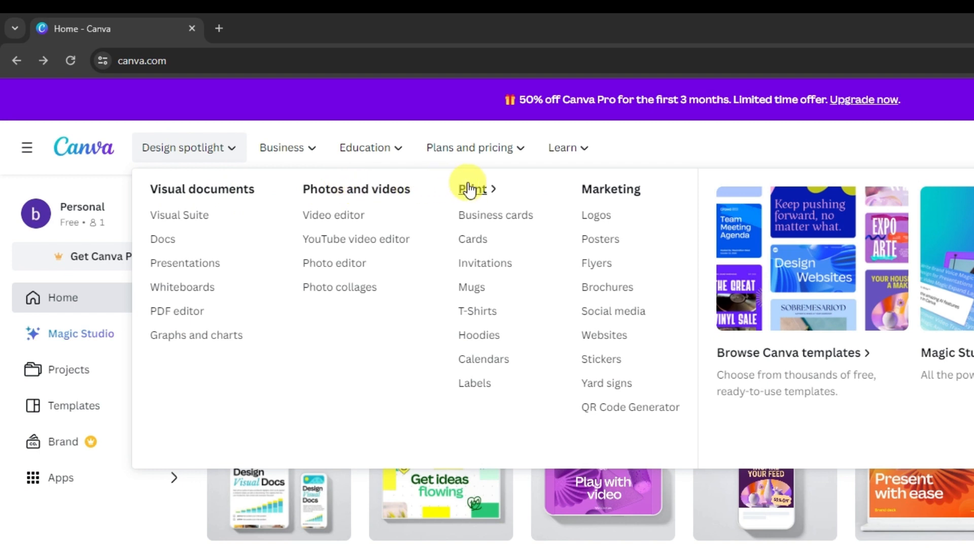
pyautogui.moveTo(605, 193)
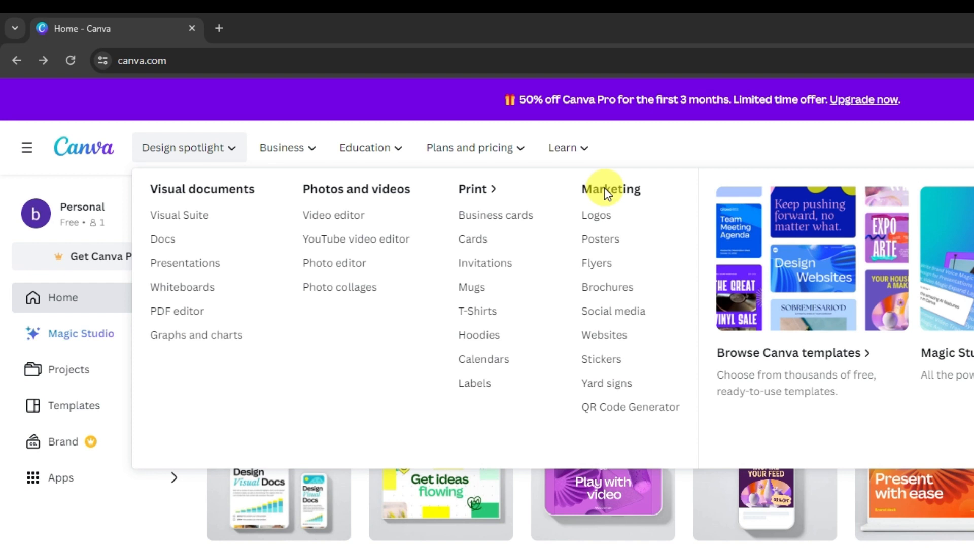
pyautogui.moveTo(615, 239)
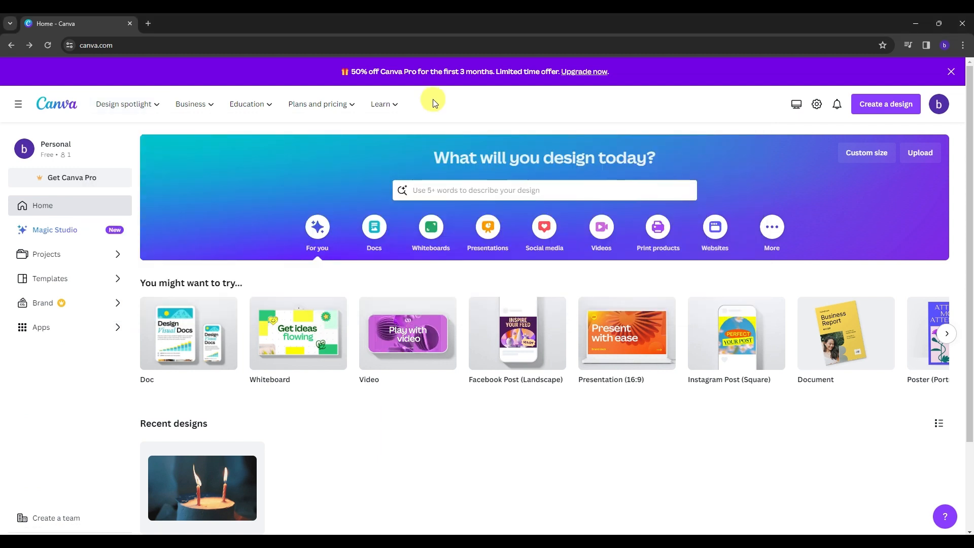
# Search Canva for 'poster' to bring up the poster templates results.
pyautogui.click(528, 190)
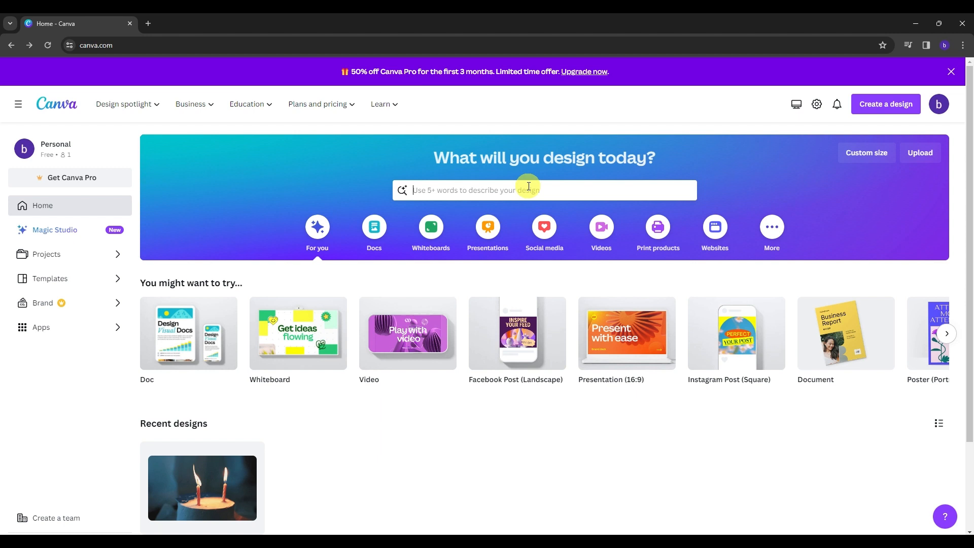
pyautogui.write('poster')
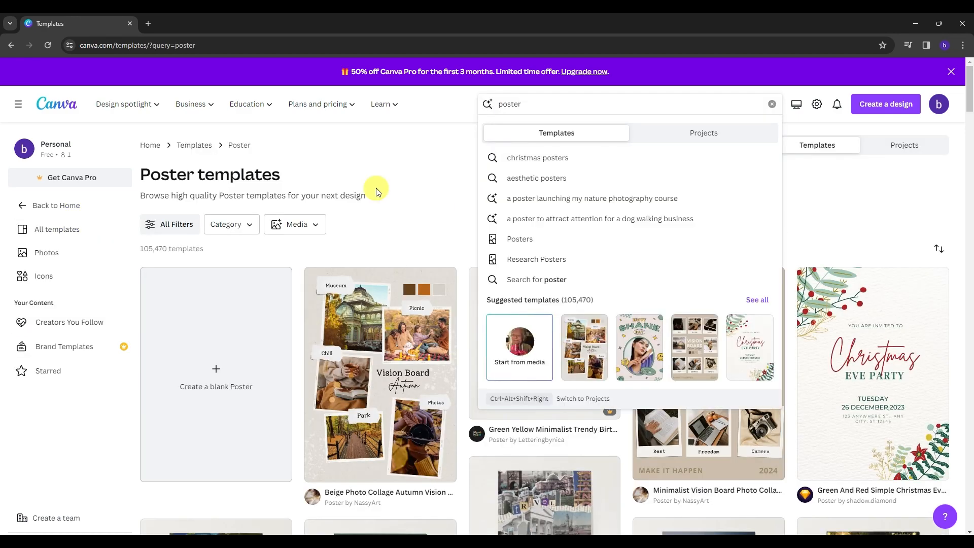
pyautogui.click(209, 175)
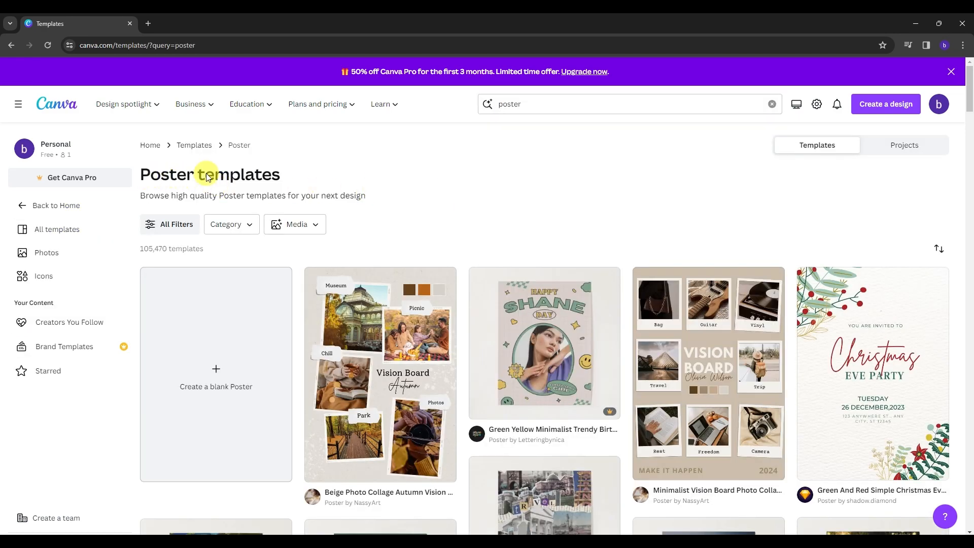
pyautogui.scroll(-3)
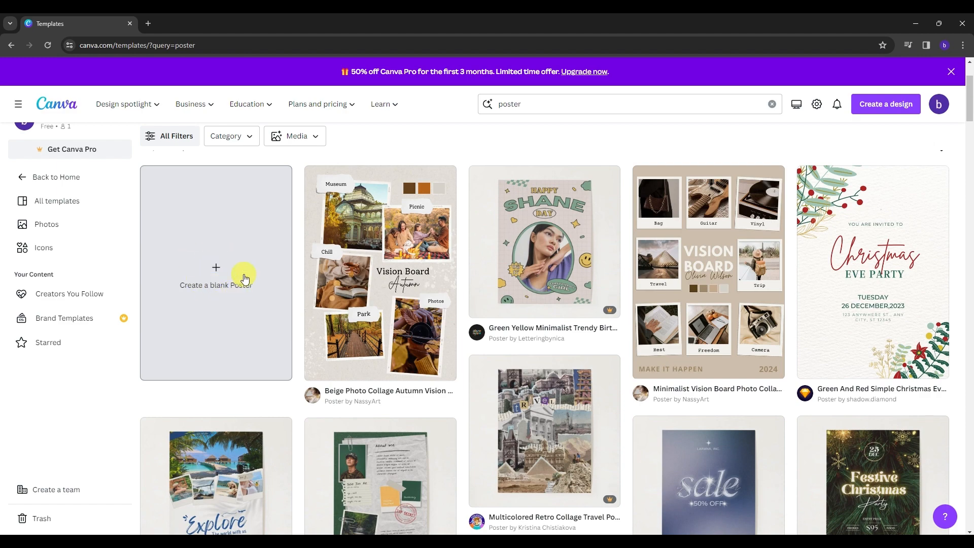
pyautogui.moveTo(478, 258)
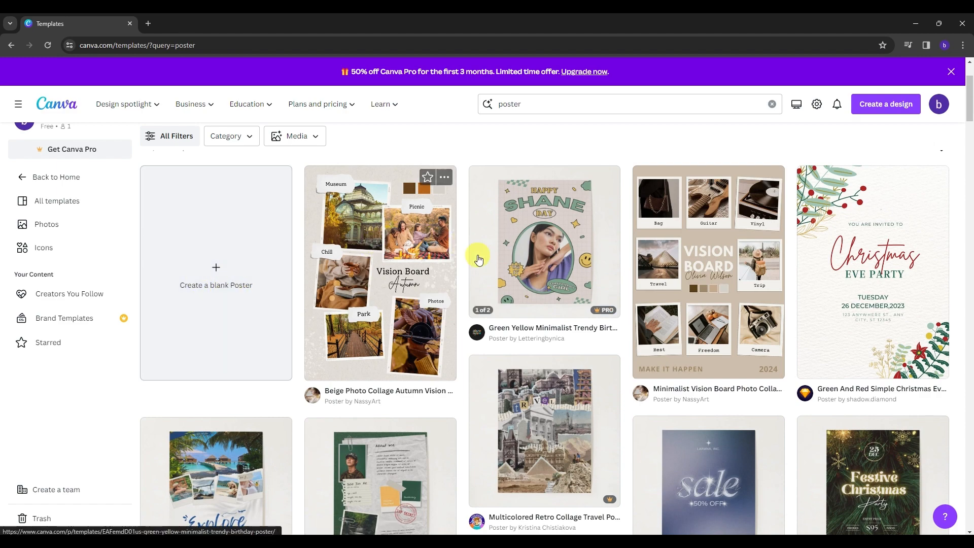
pyautogui.scroll(-3)
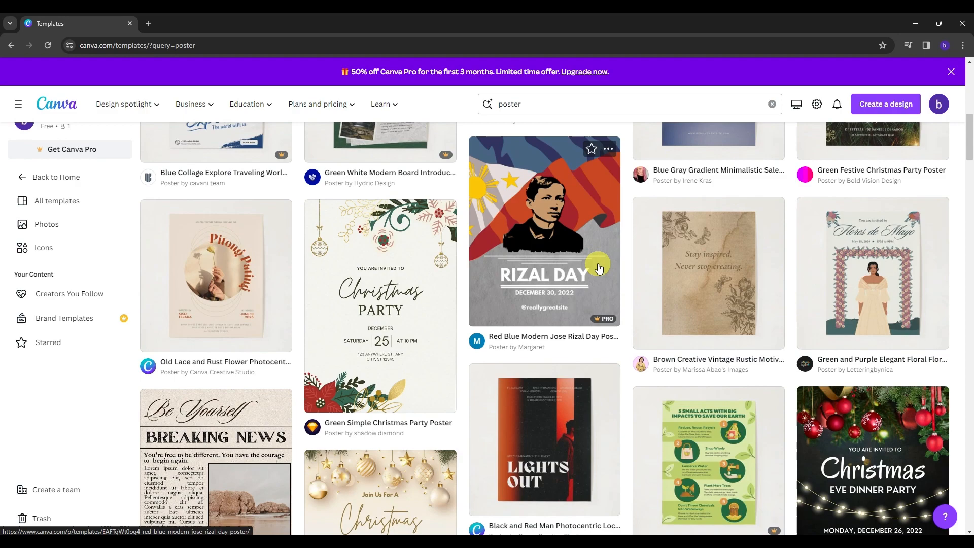
pyautogui.scroll(-3)
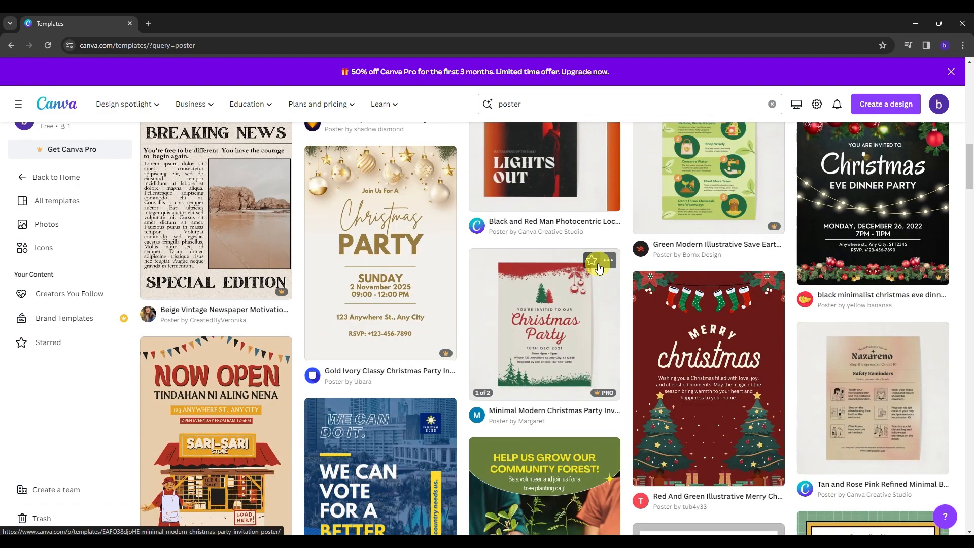
pyautogui.scroll(-3)
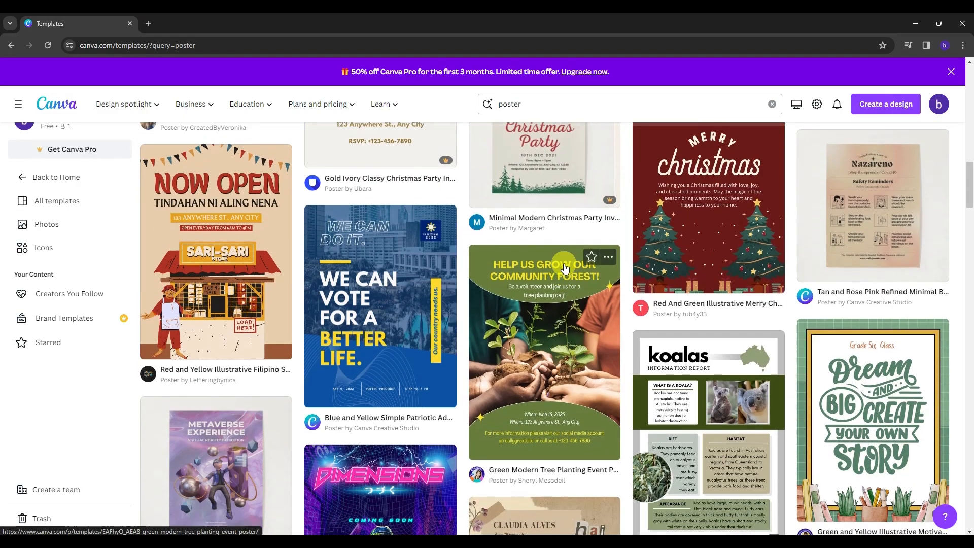
pyautogui.scroll(3)
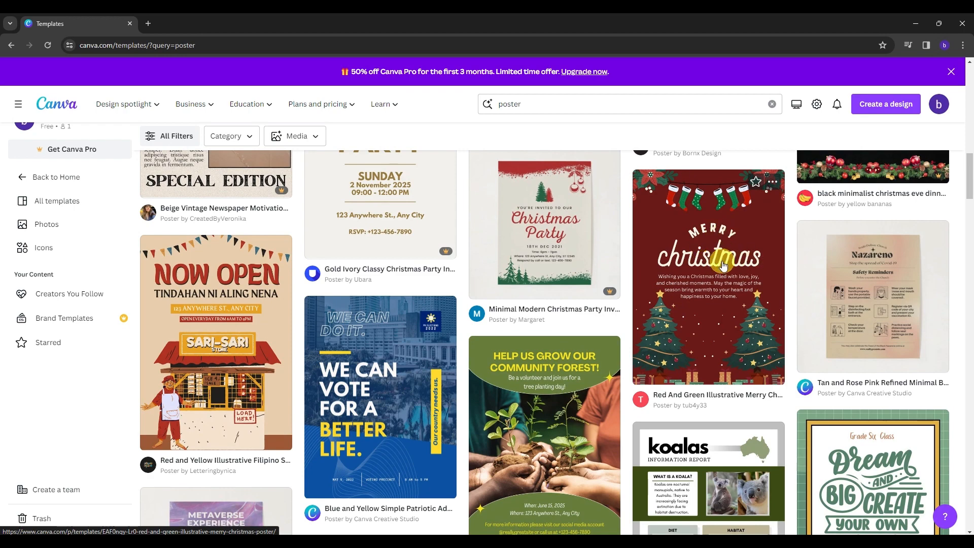
pyautogui.scroll(-3)
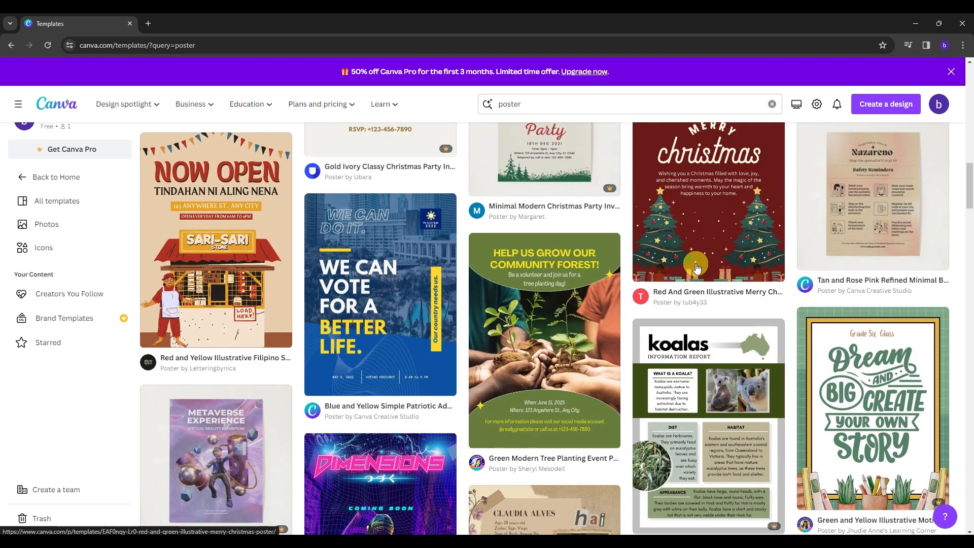
pyautogui.scroll(-3)
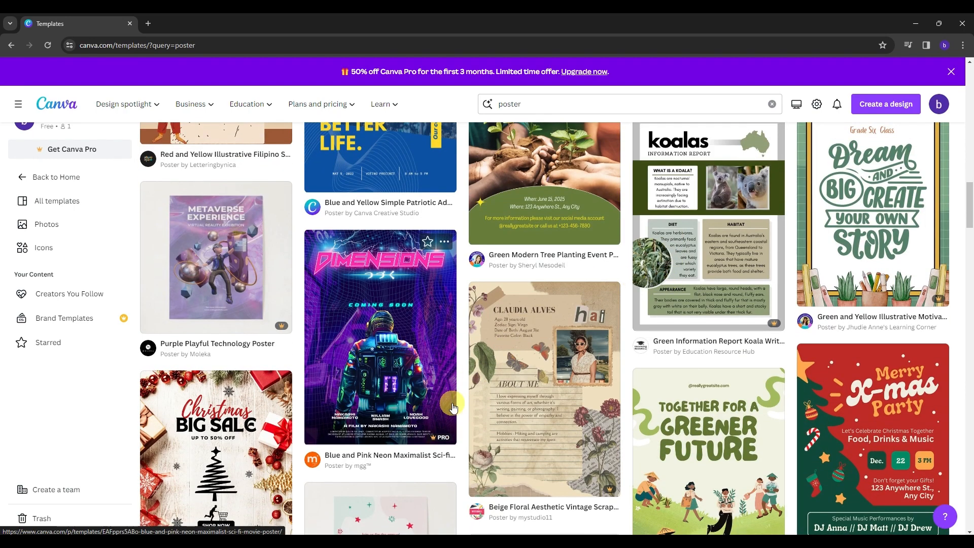
pyautogui.scroll(-3)
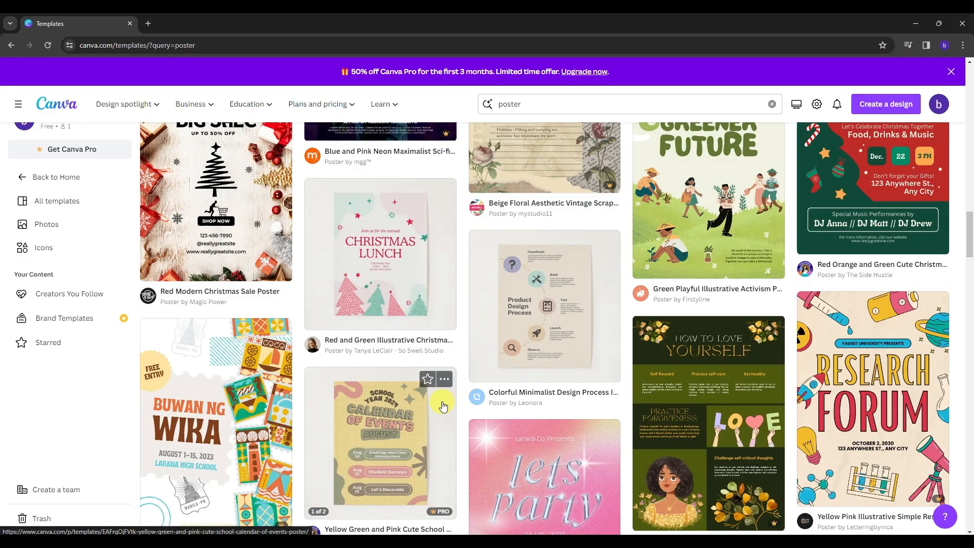
pyautogui.scroll(3)
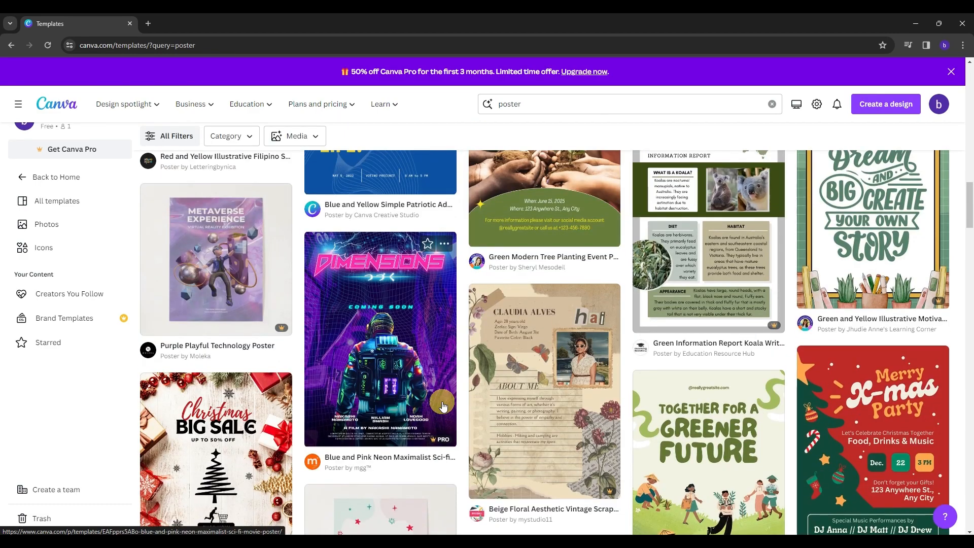
pyautogui.scroll(-3)
pyautogui.write(' hiring')
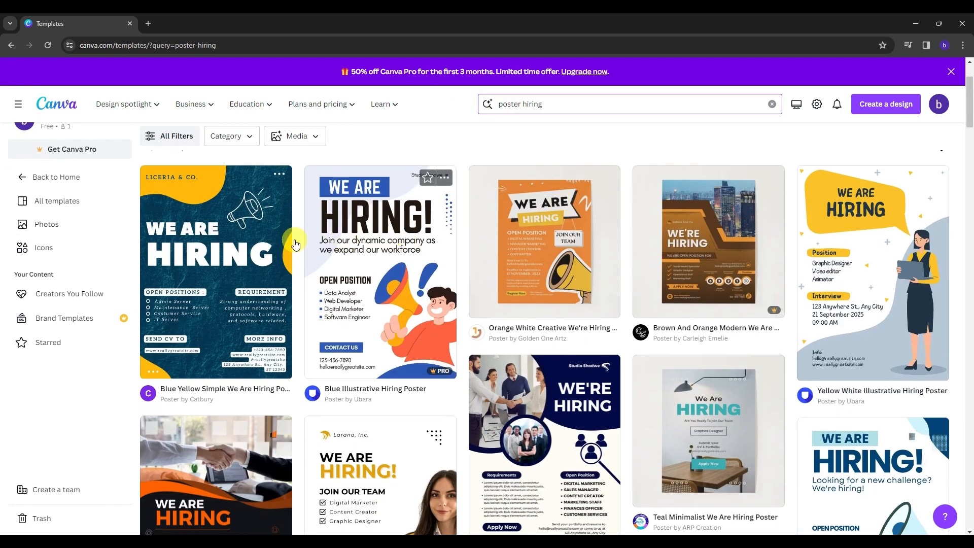
pyautogui.moveTo(541, 263)
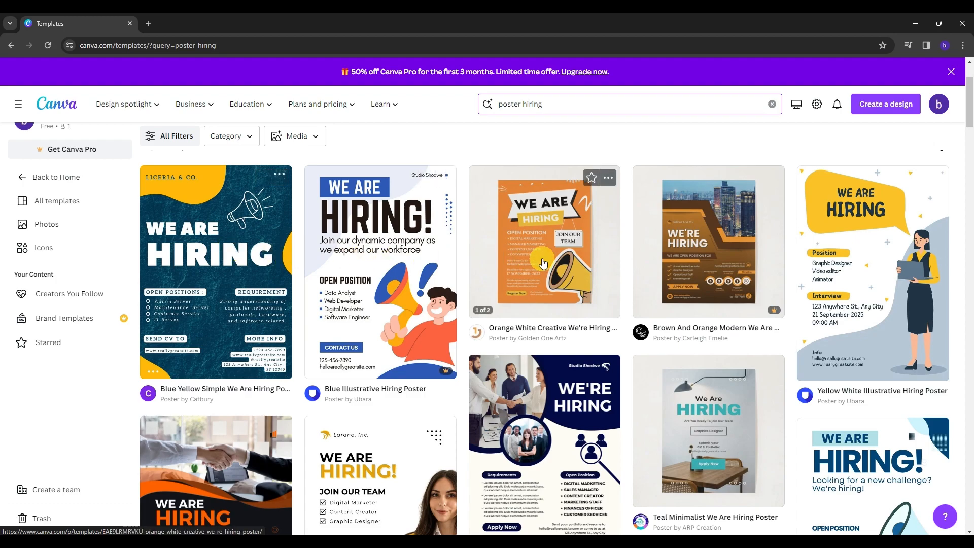
pyautogui.scroll(-3)
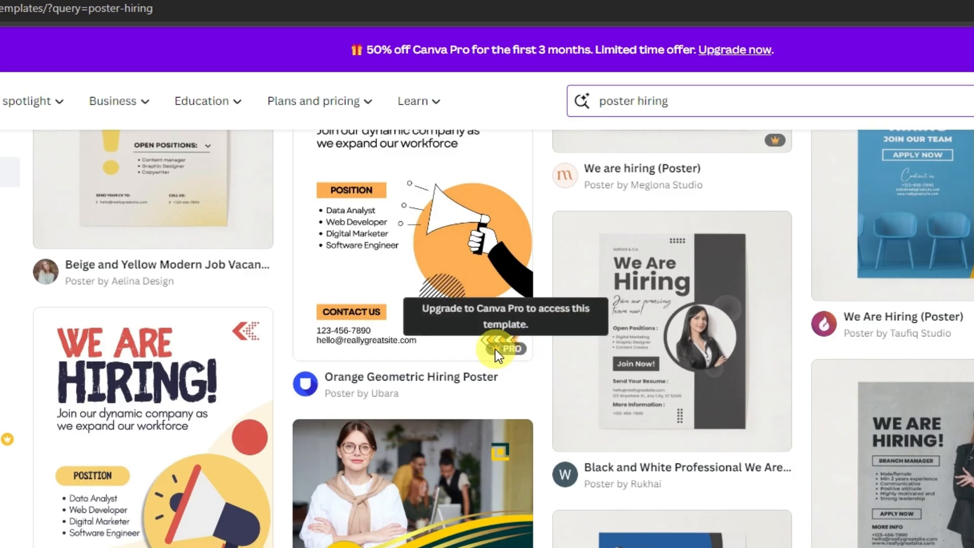
pyautogui.moveTo(453, 323)
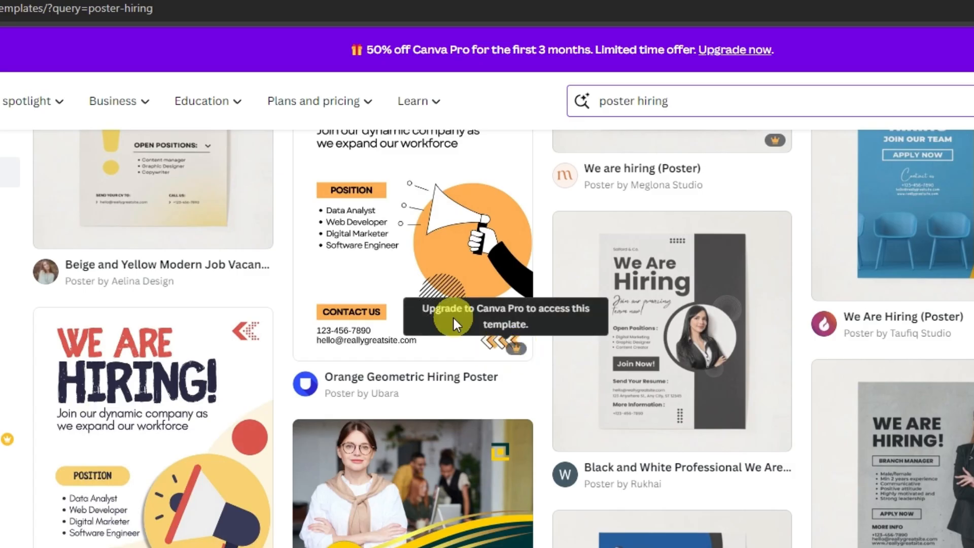
pyautogui.moveTo(565, 316)
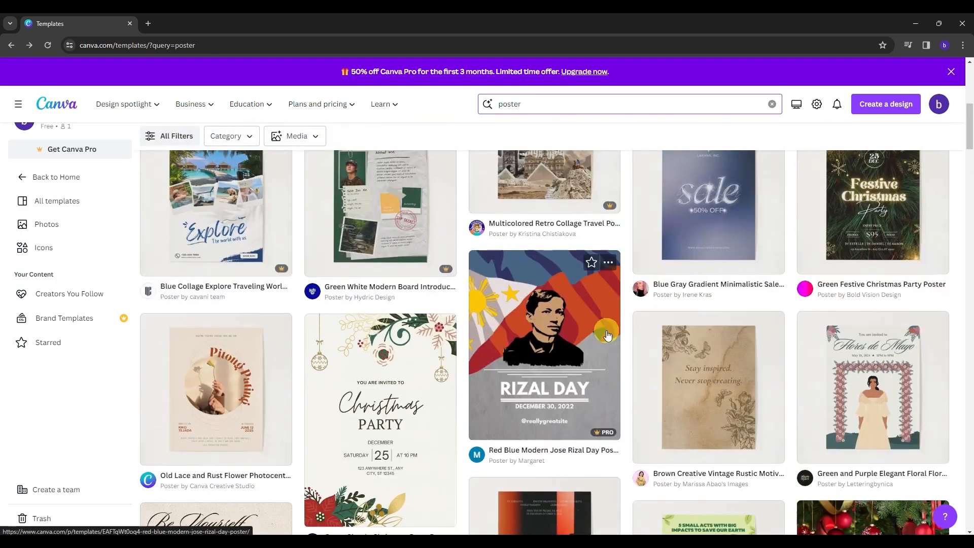
# Create a blank Poster from the top of the templates page, opening the editor.
pyautogui.scroll(3)
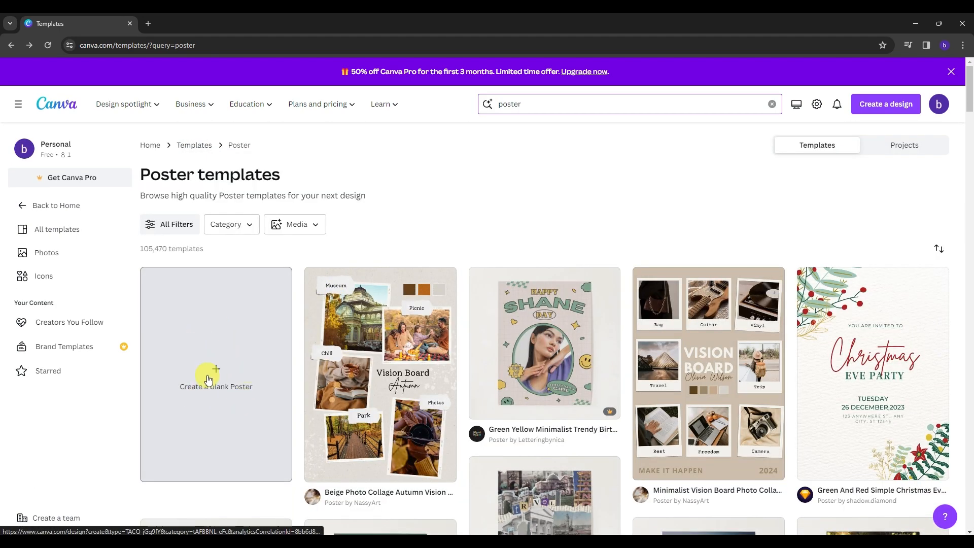
pyautogui.moveTo(225, 371)
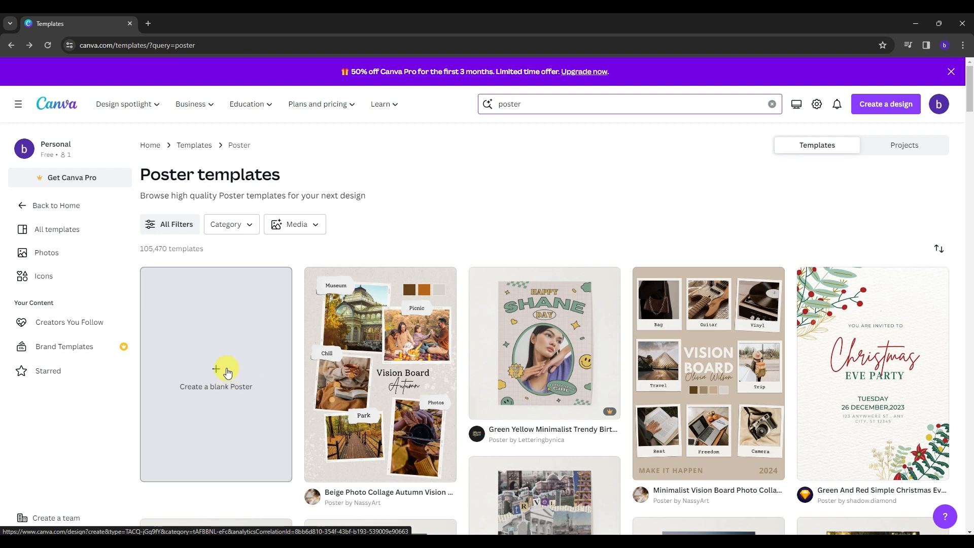
pyautogui.click(215, 374)
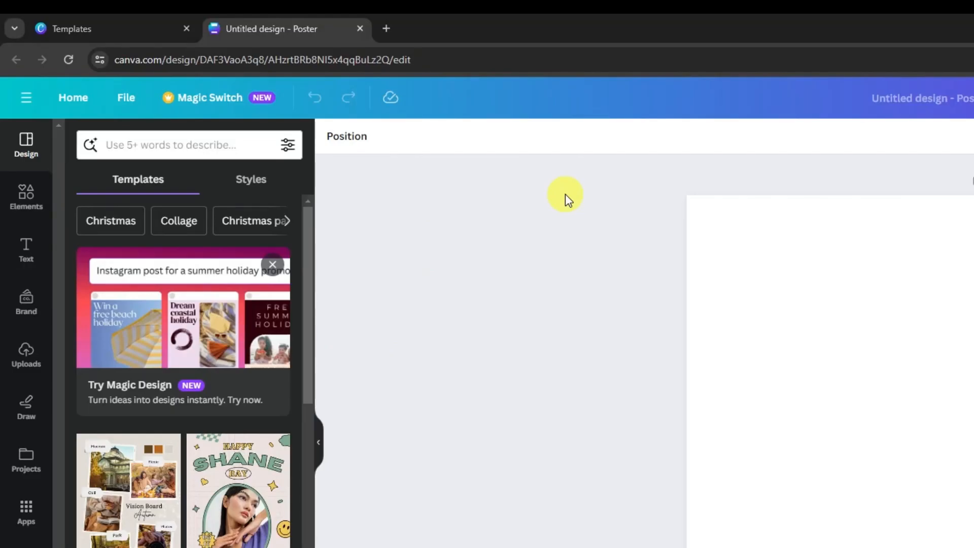
pyautogui.moveTo(298, 190)
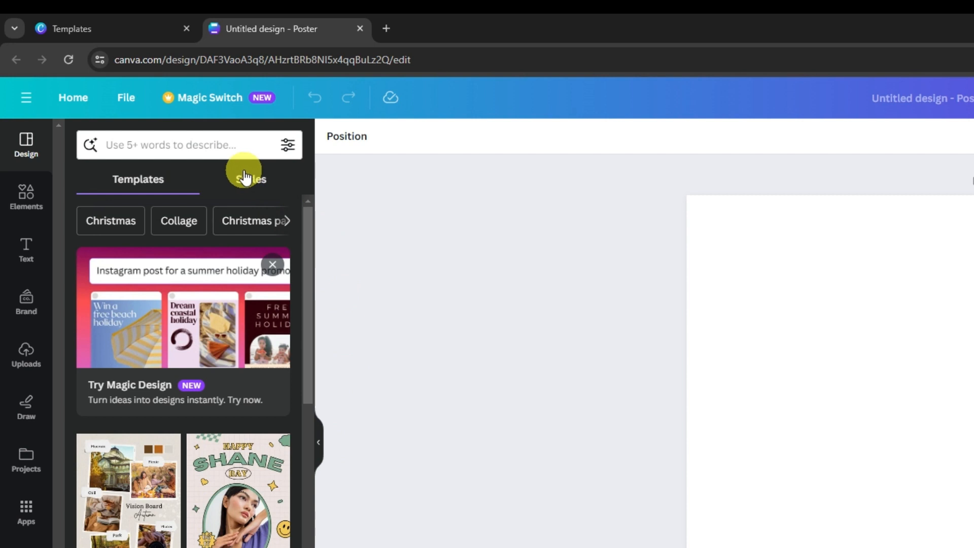
pyautogui.moveTo(232, 176)
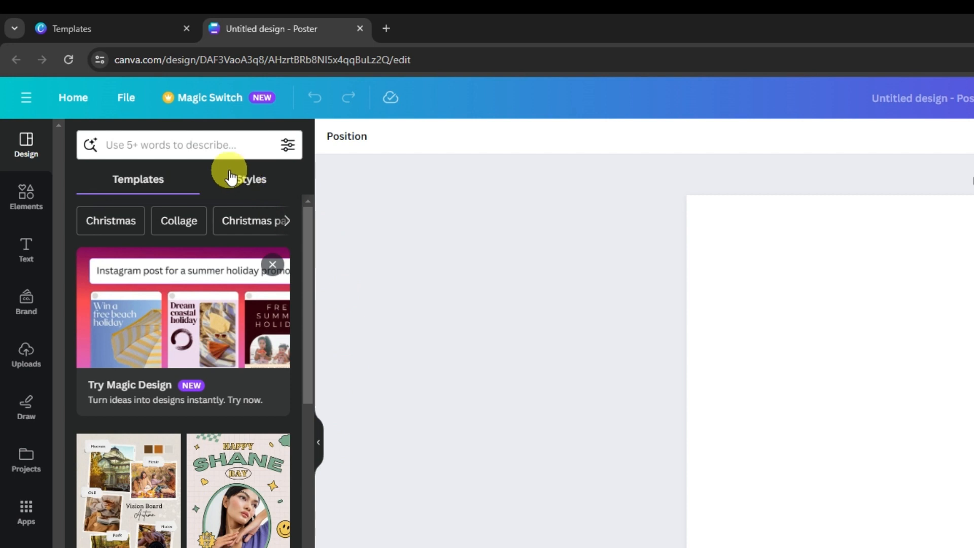
# Browse the Elements library briefly, then switch to the Text panel with heading and body styles.
pyautogui.click(26, 198)
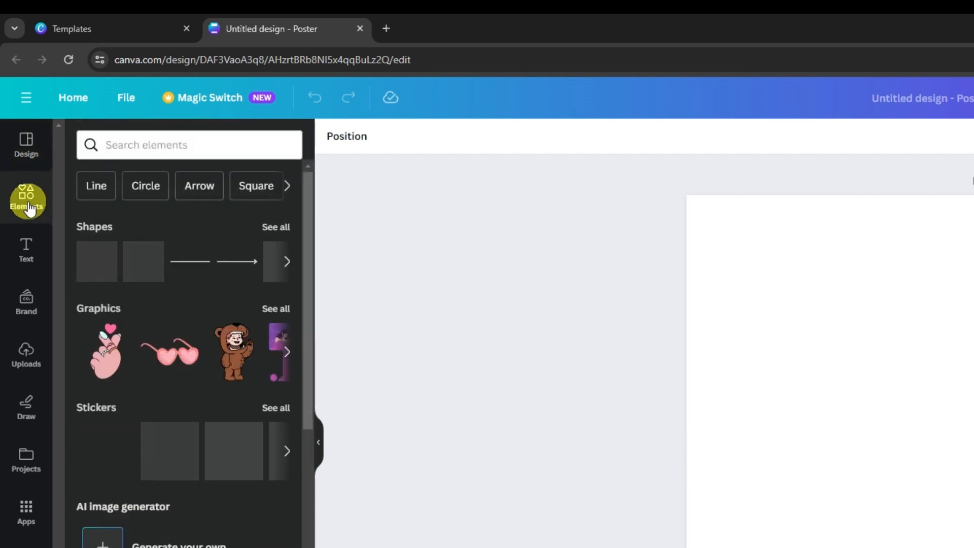
pyautogui.scroll(-3)
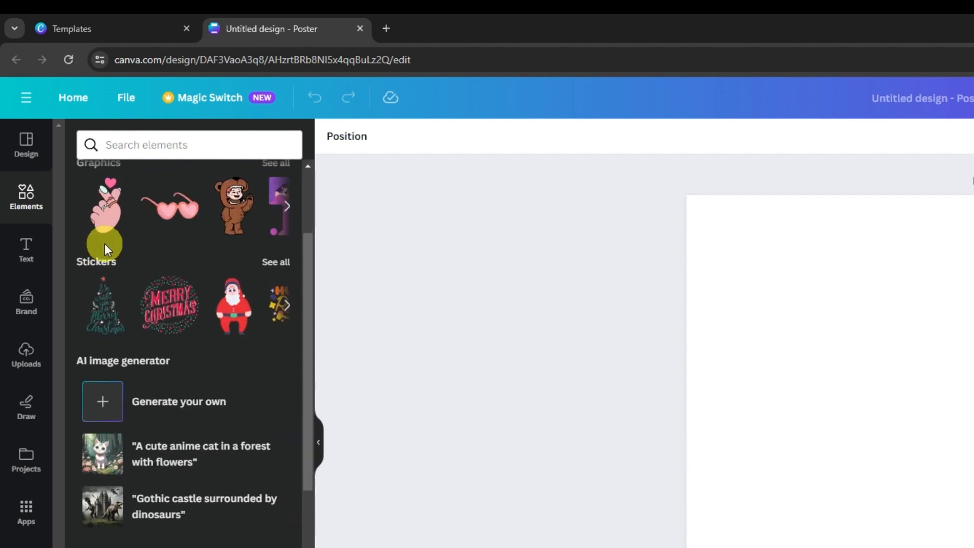
pyautogui.click(24, 243)
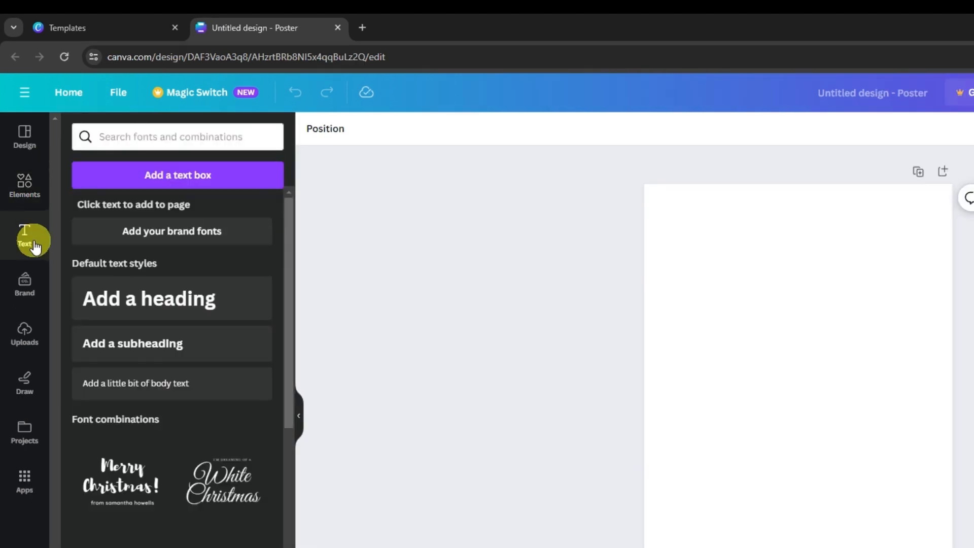
pyautogui.moveTo(135, 259)
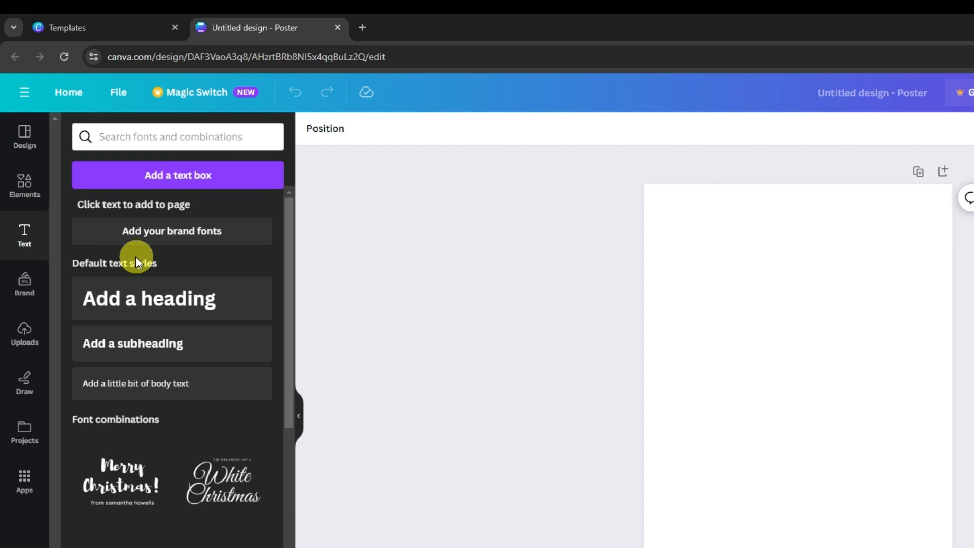
pyautogui.moveTo(172, 297)
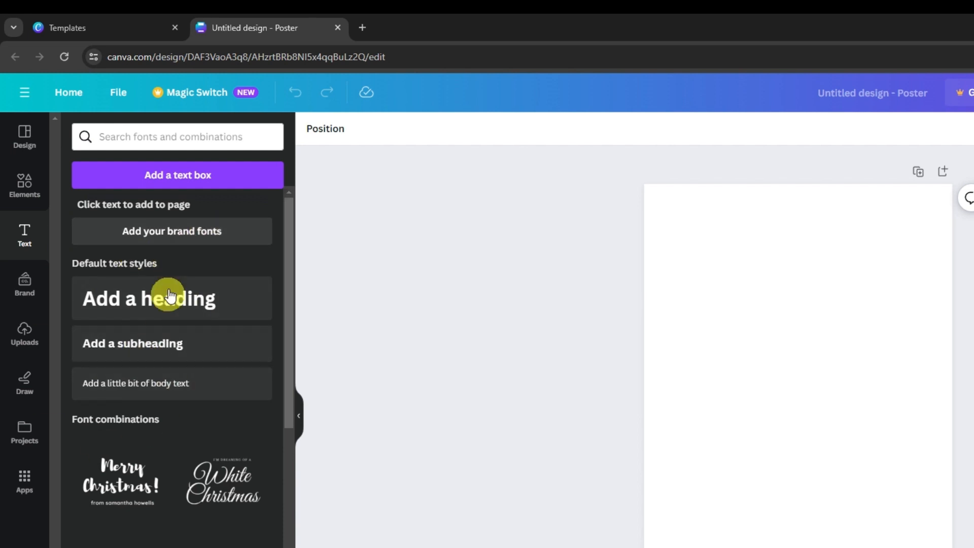
pyautogui.moveTo(198, 237)
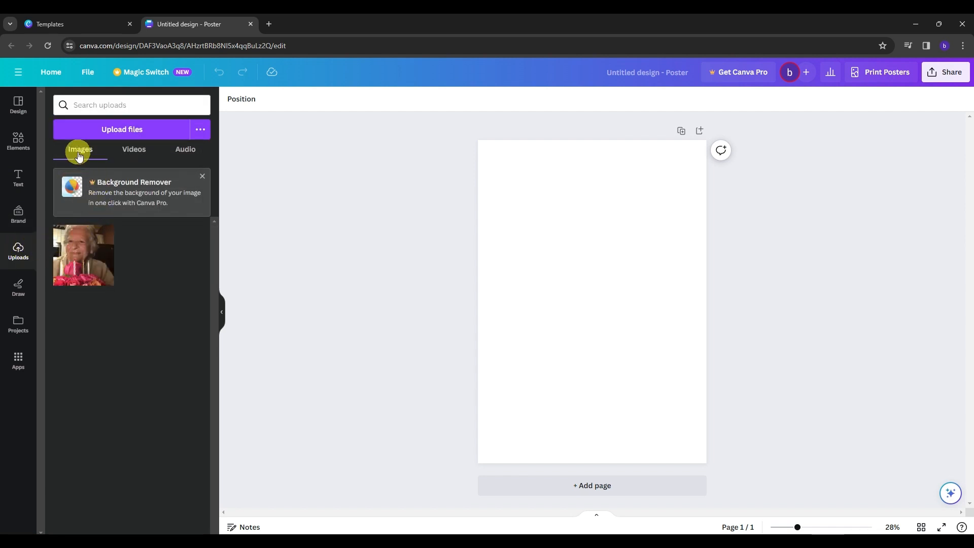
pyautogui.moveTo(185, 149)
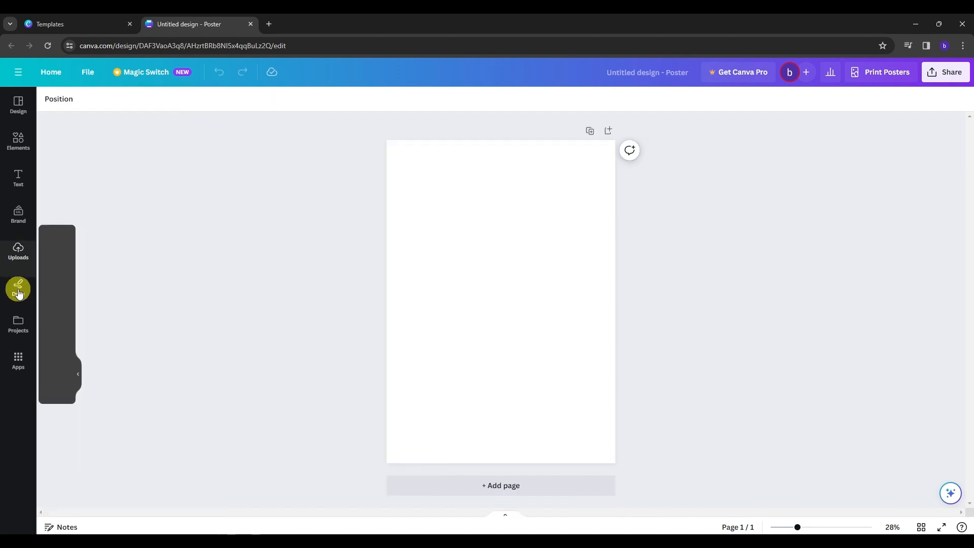
# Glance at Projects, then land on the Brand panel prompting a Brand Kit setup.
pyautogui.click(19, 323)
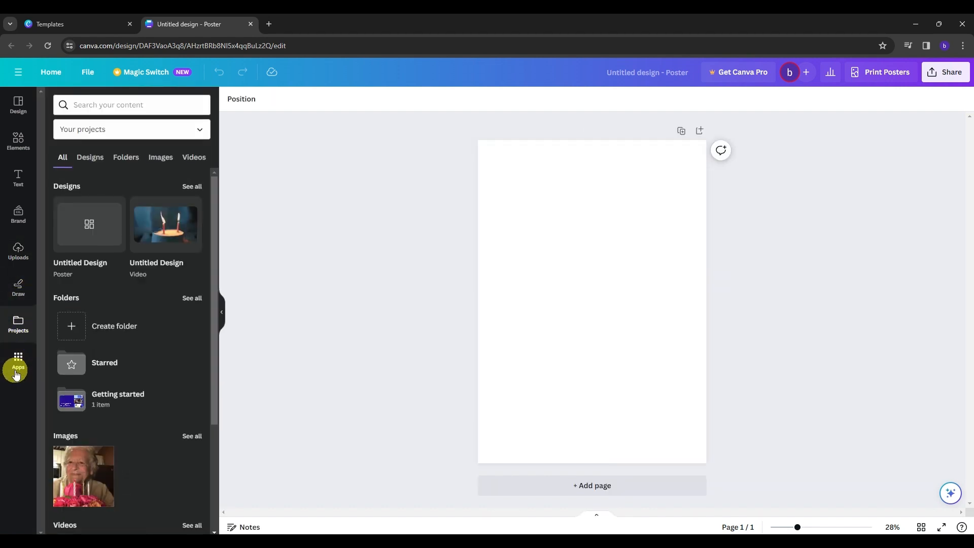
pyautogui.click(19, 215)
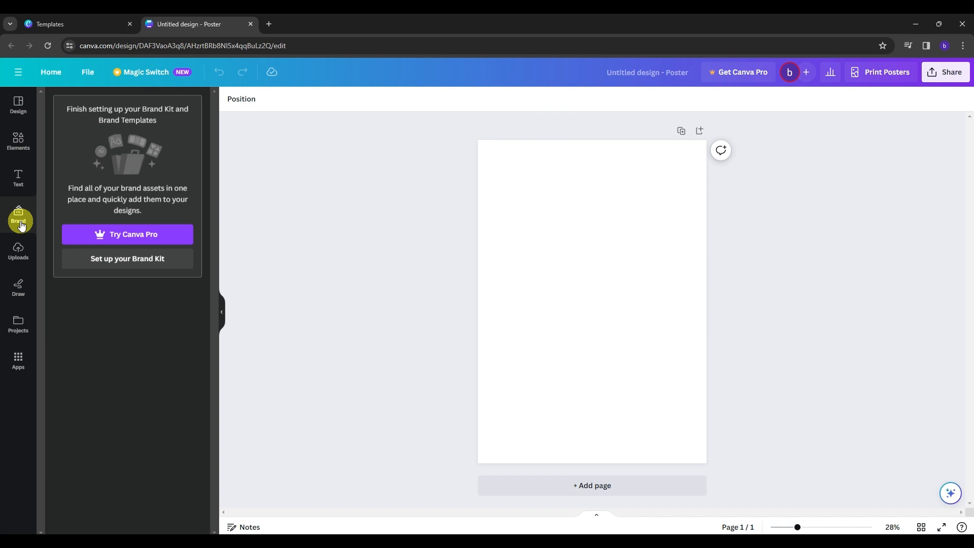
pyautogui.moveTo(116, 198)
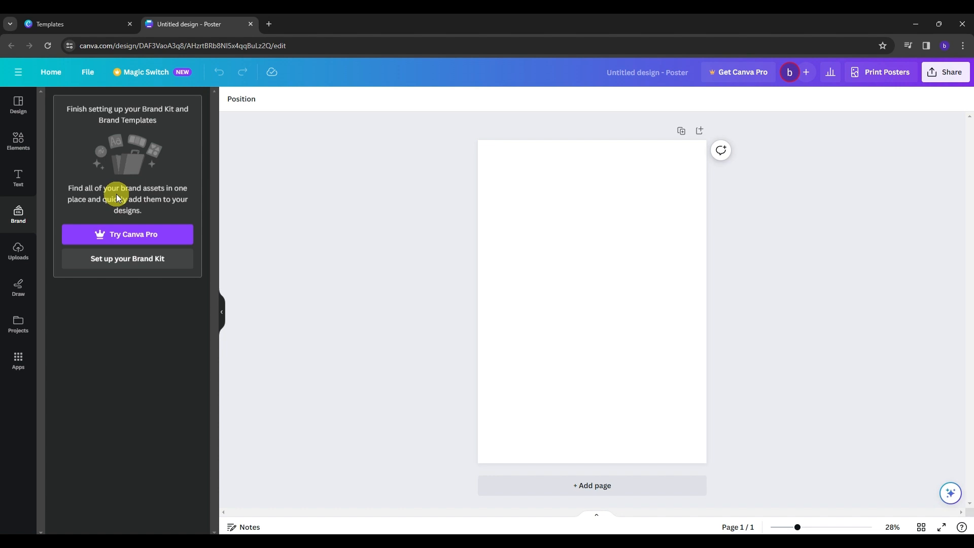
pyautogui.moveTo(107, 180)
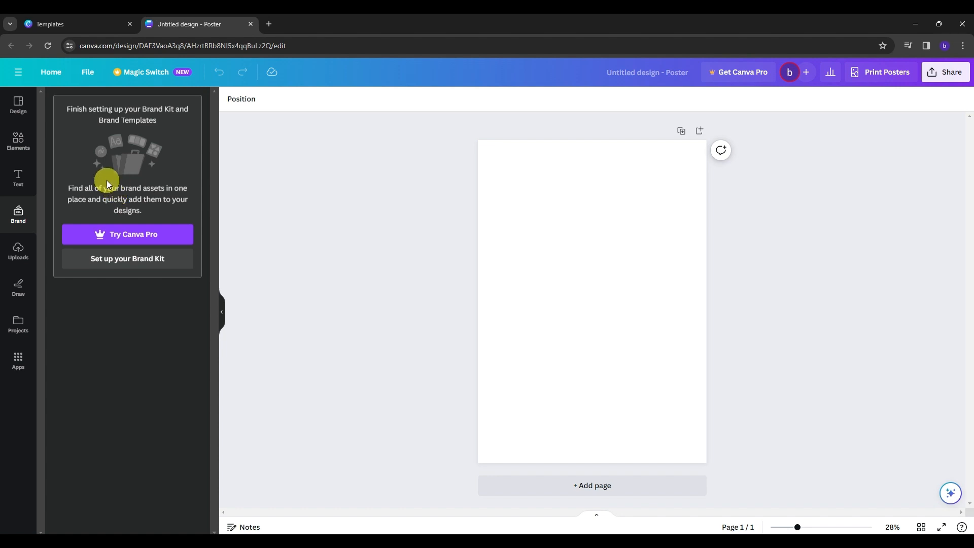
pyautogui.moveTo(19, 143)
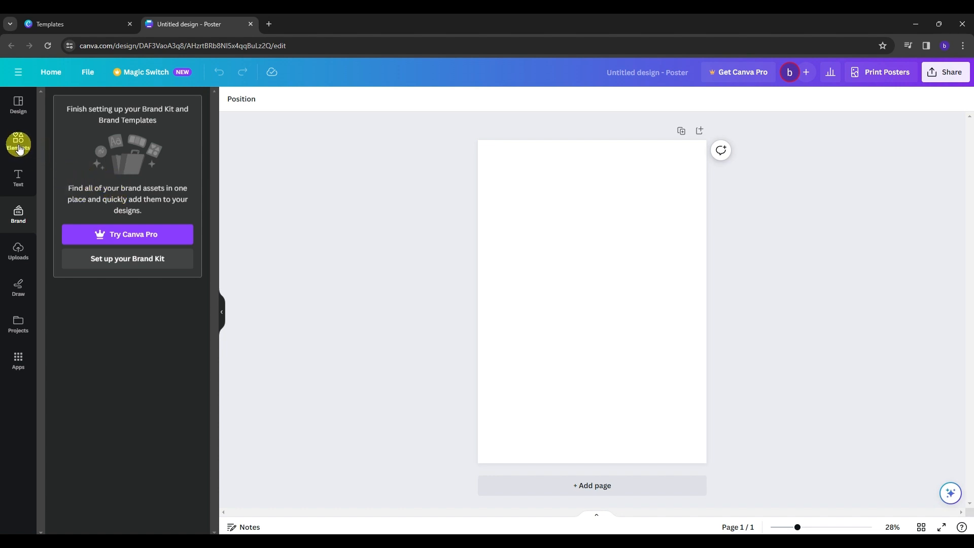
# Fill the poster background with solid red from the background colour swatch.
pyautogui.click(18, 143)
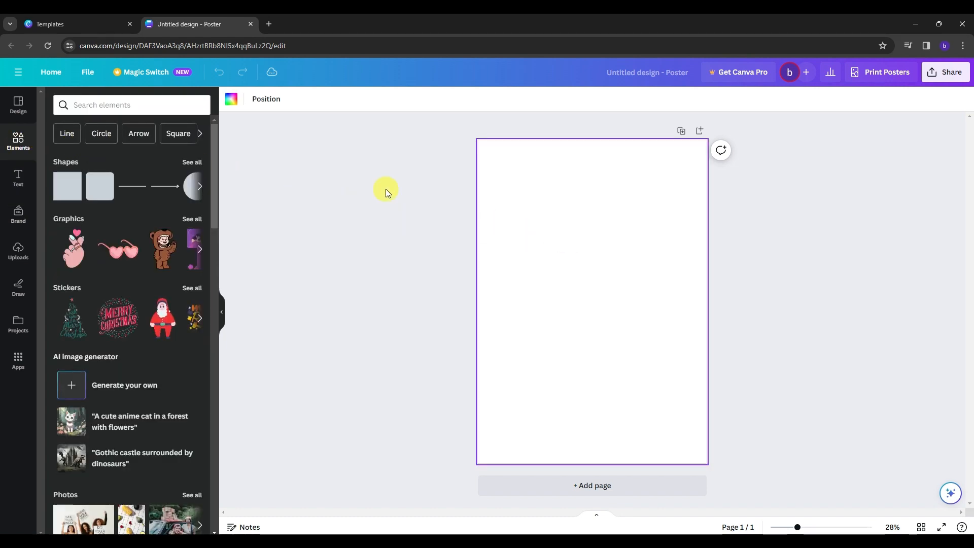
pyautogui.moveTo(233, 98)
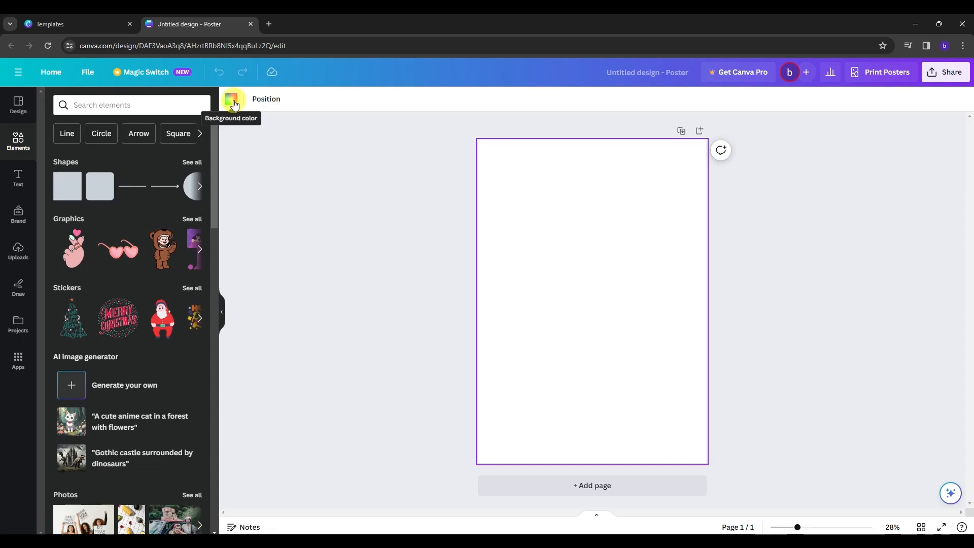
pyautogui.click(233, 98)
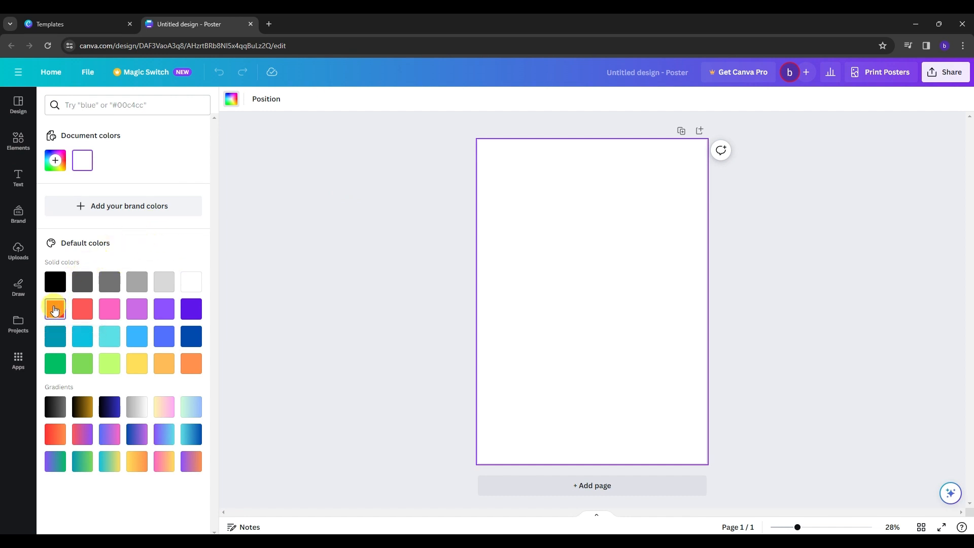
pyautogui.click(55, 309)
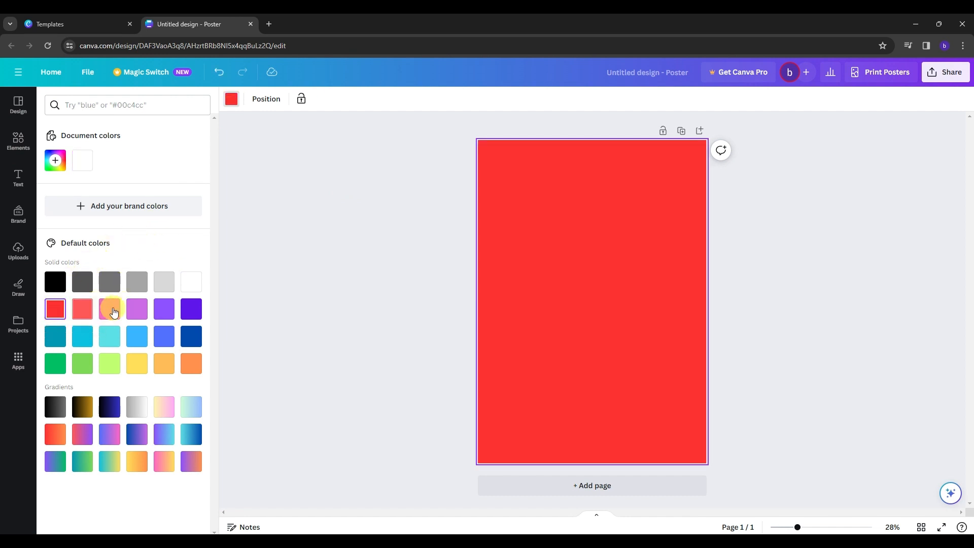
pyautogui.click(18, 142)
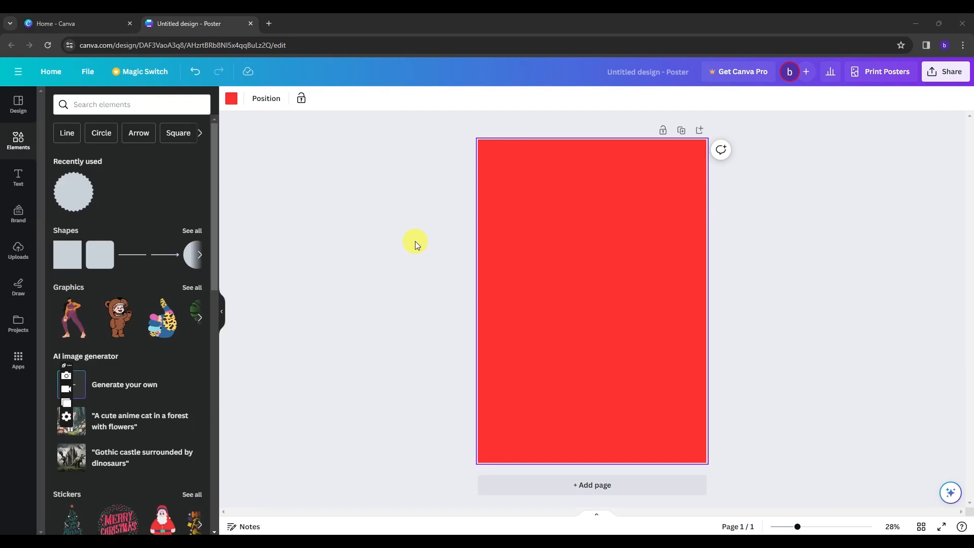
pyautogui.moveTo(555, 308)
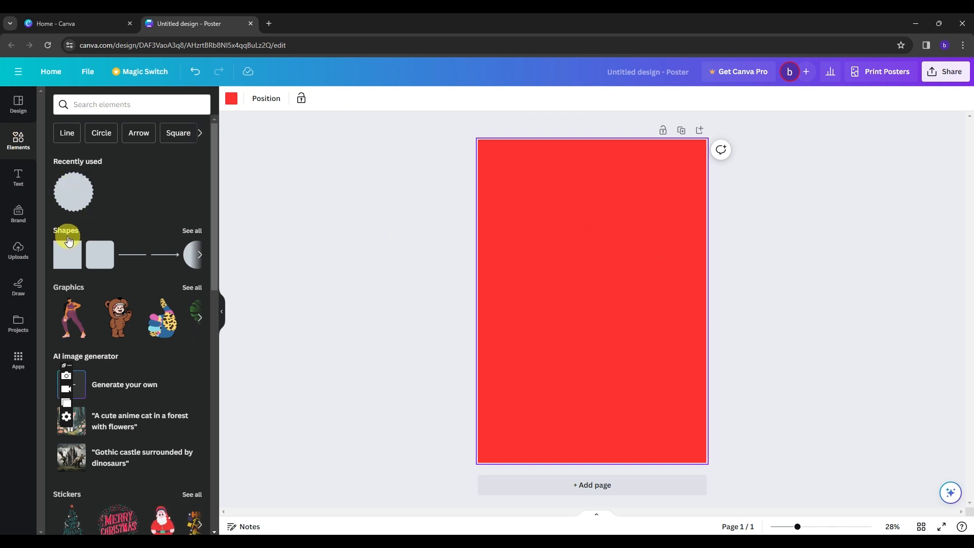
pyautogui.click(192, 231)
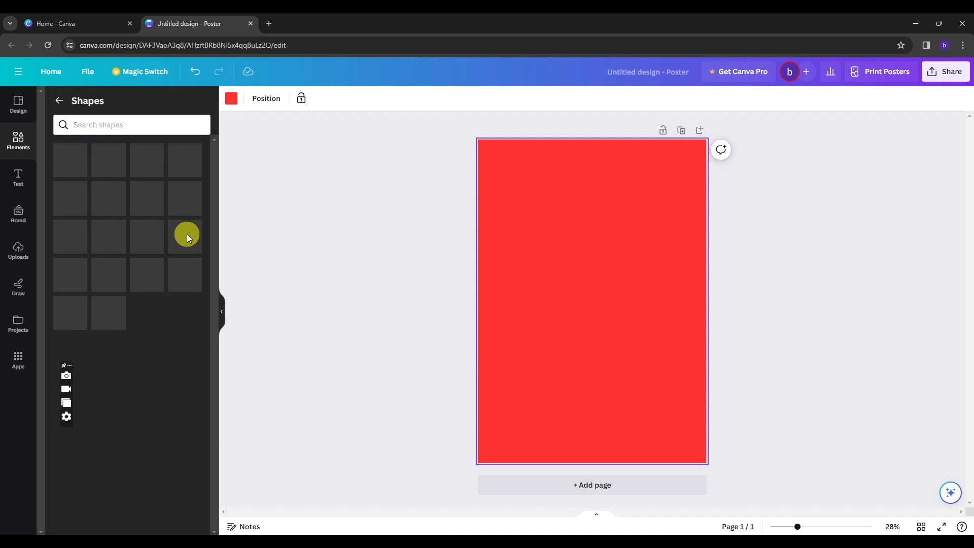
pyautogui.scroll(-3)
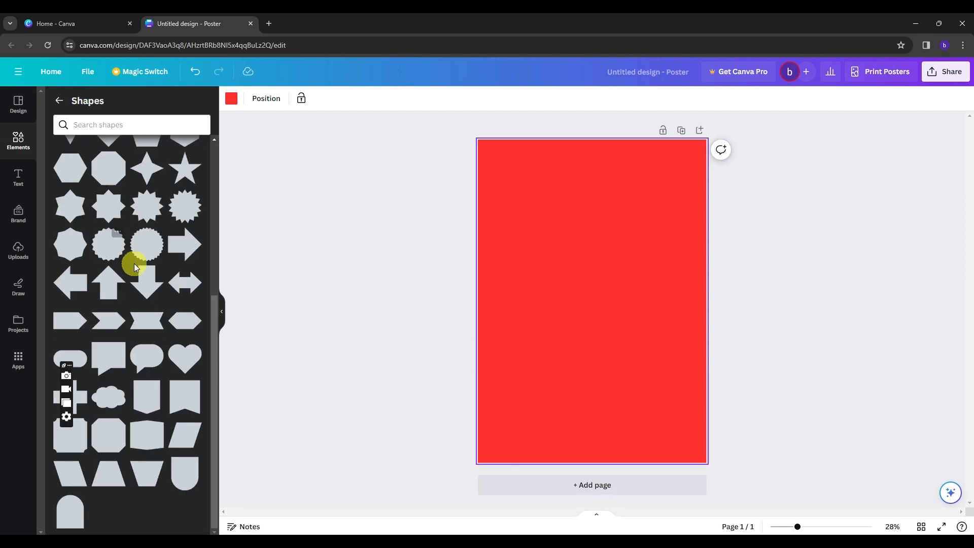
pyautogui.moveTo(145, 268)
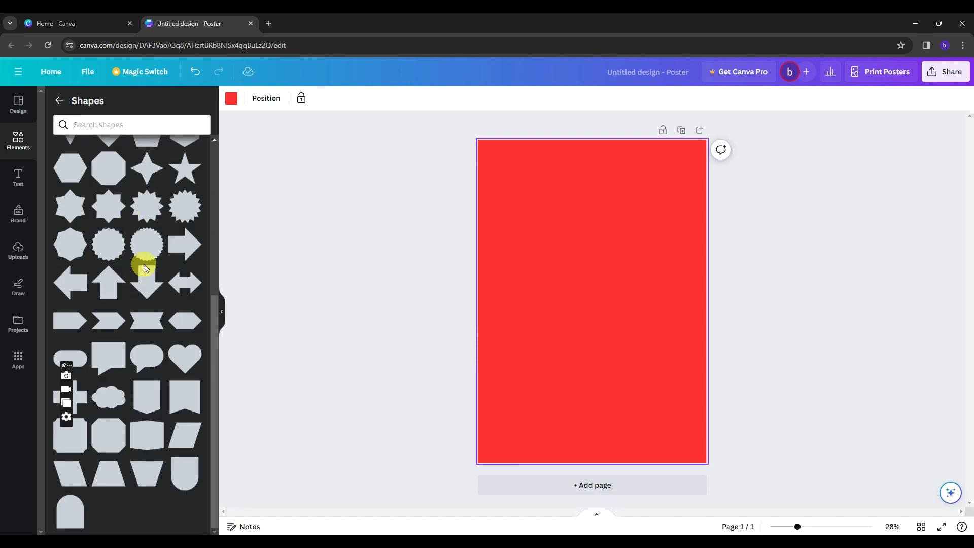
pyautogui.moveTo(167, 304)
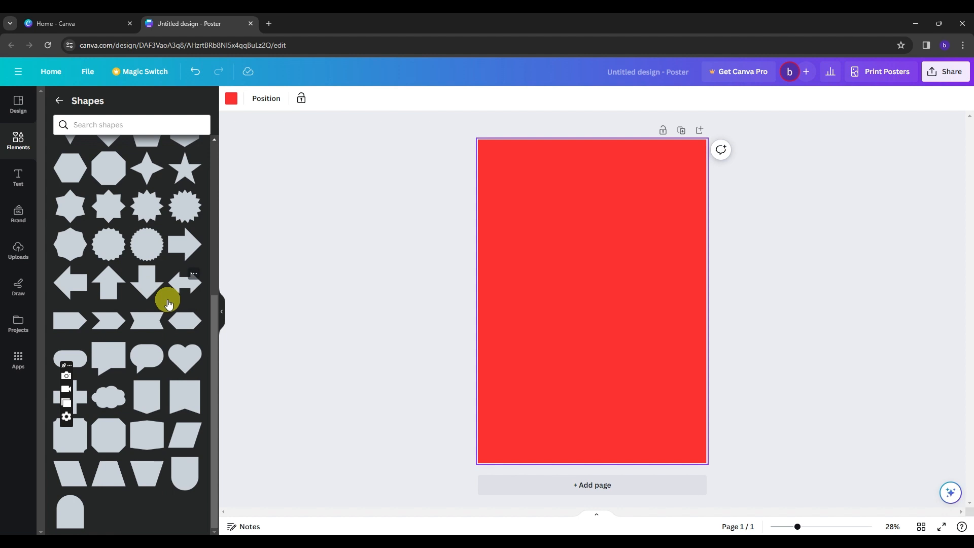
pyautogui.scroll(3)
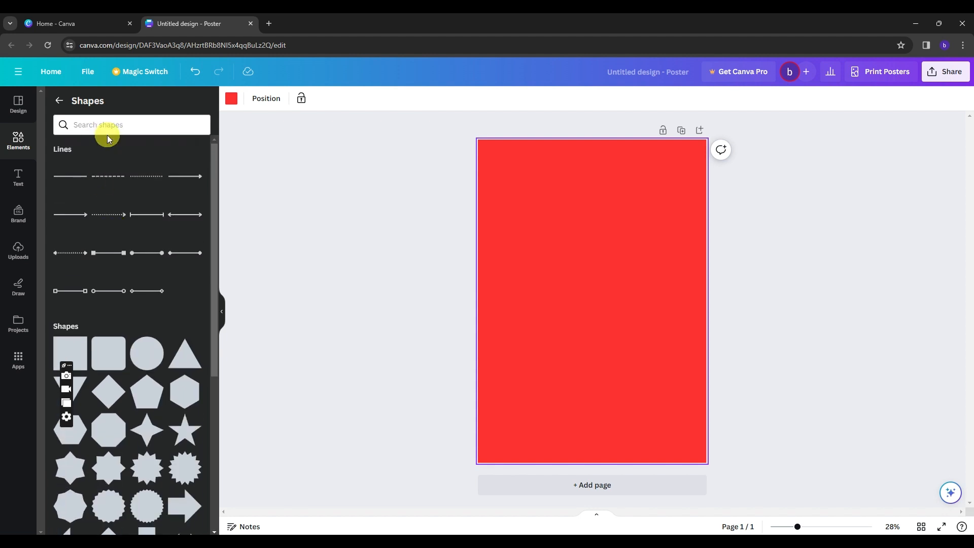
pyautogui.click(59, 100)
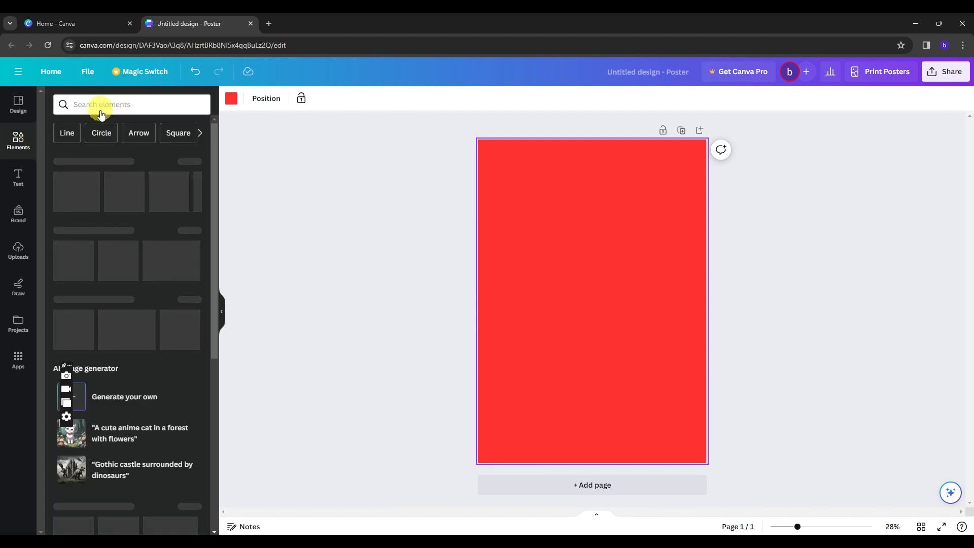
# Search Elements for 'oval shape' and scroll through the oval graphics results.
pyautogui.write('oval')
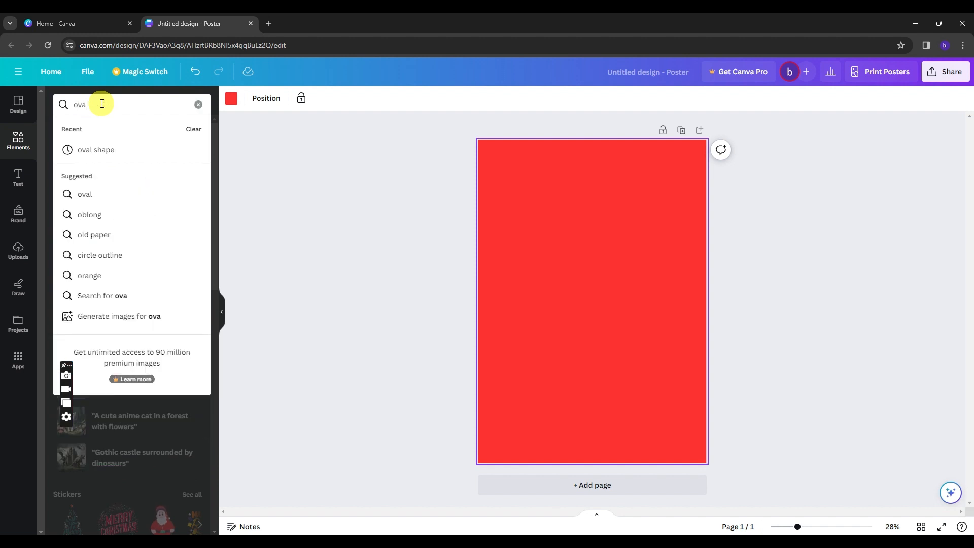
pyautogui.click(95, 149)
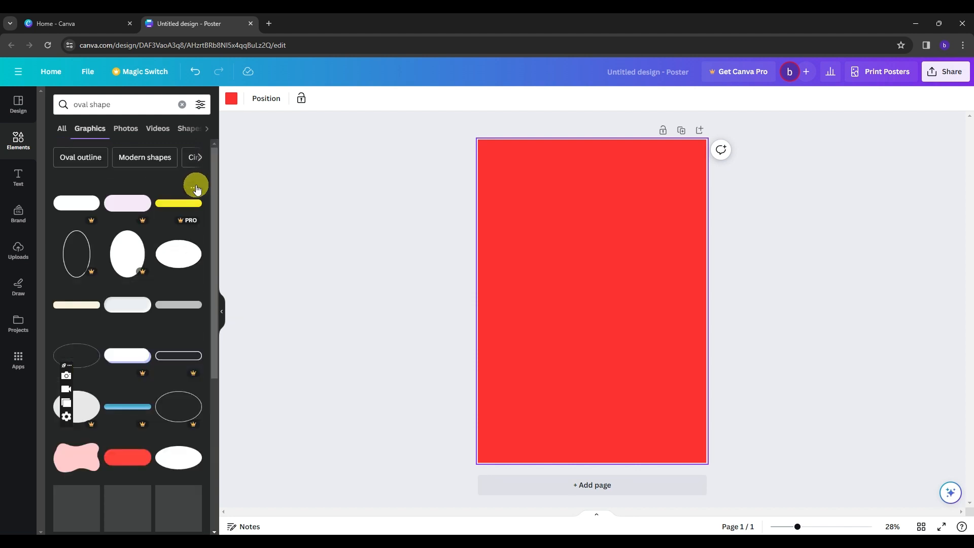
pyautogui.scroll(-3)
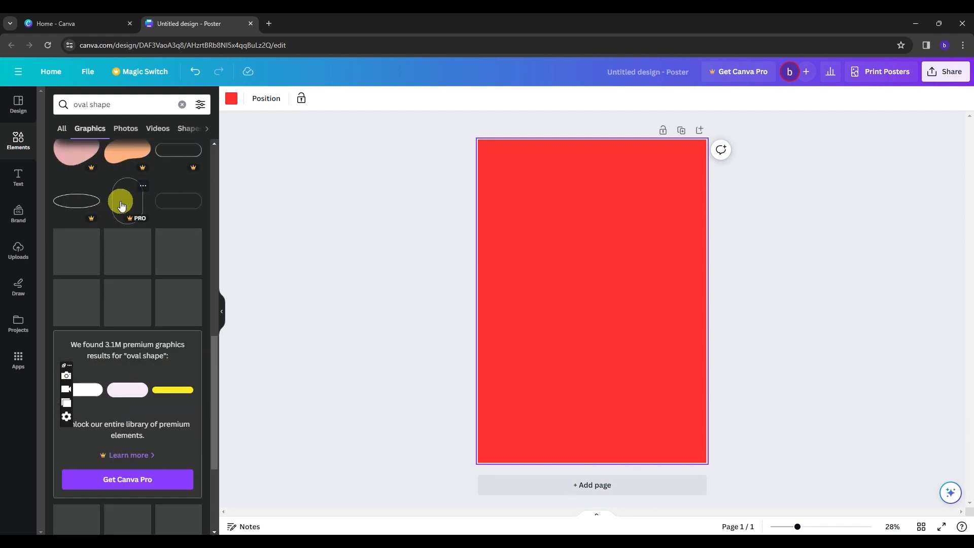
pyautogui.scroll(-3)
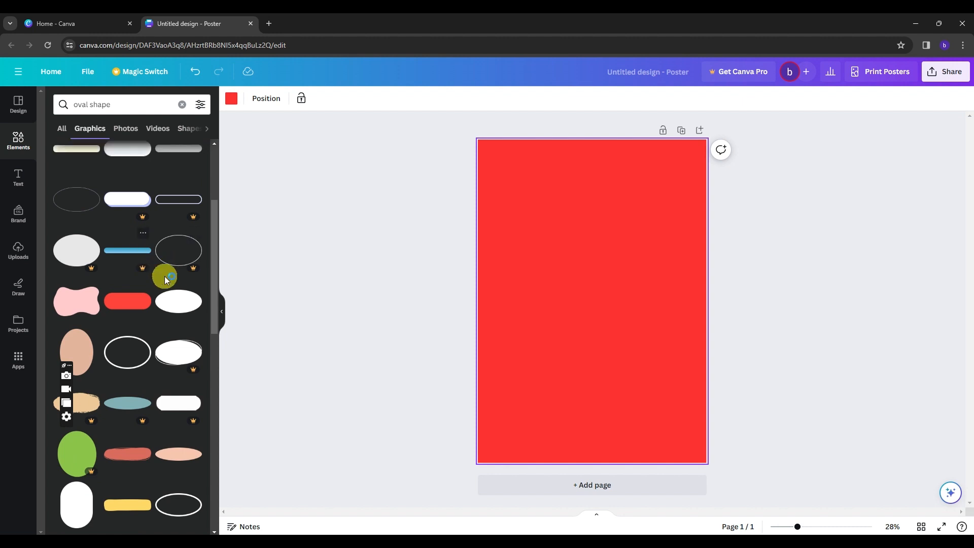
pyautogui.moveTo(188, 272)
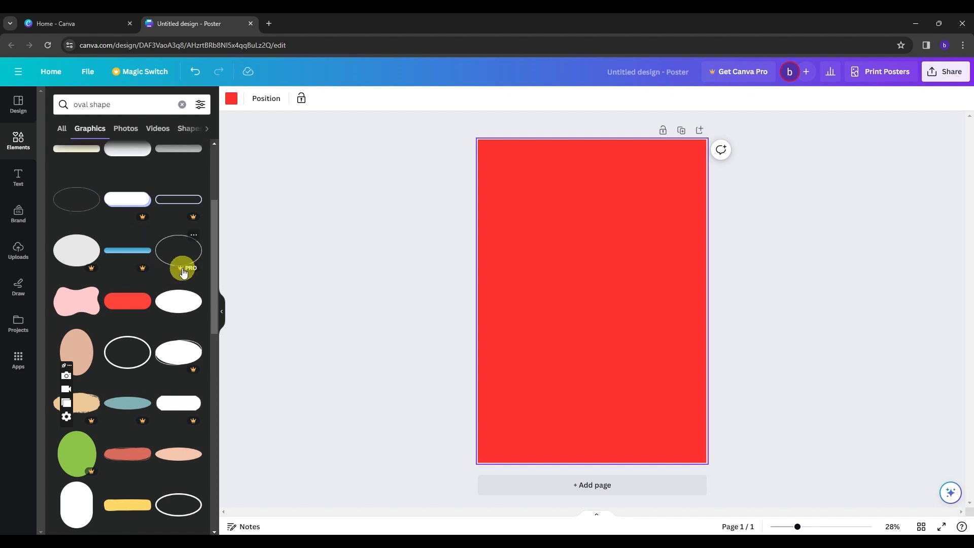
pyautogui.moveTo(137, 312)
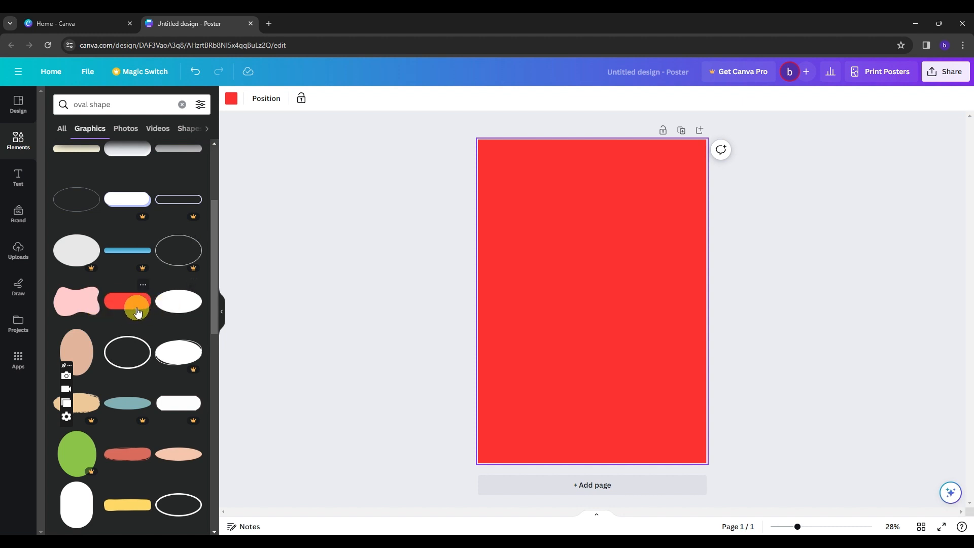
# Add the pale pink wavy blob so it covers the top of the red poster, and select it.
pyautogui.click(76, 301)
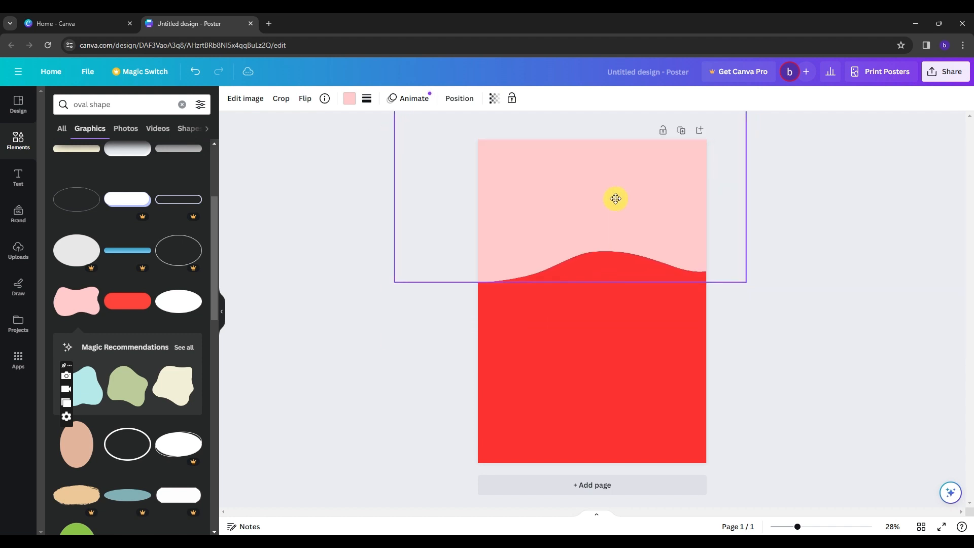
pyautogui.click(422, 371)
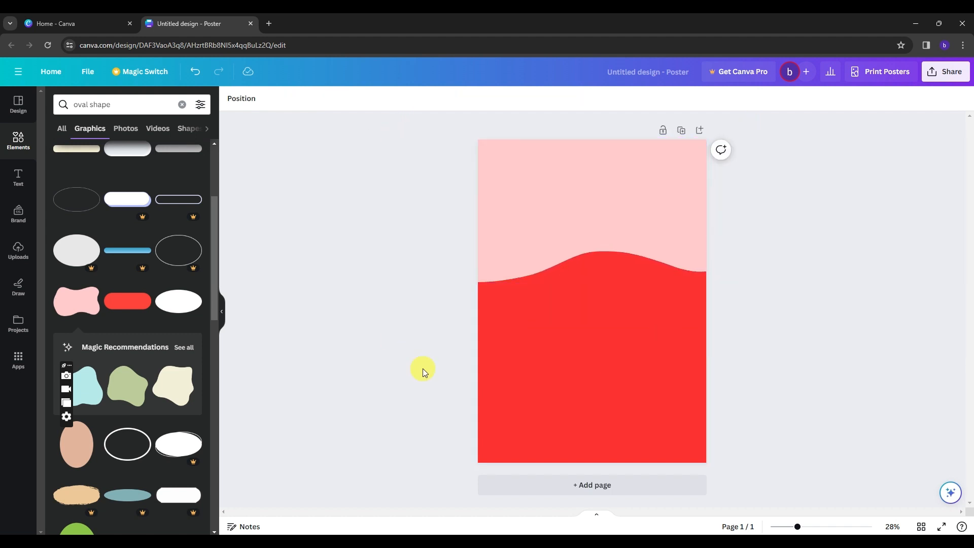
pyautogui.click(574, 205)
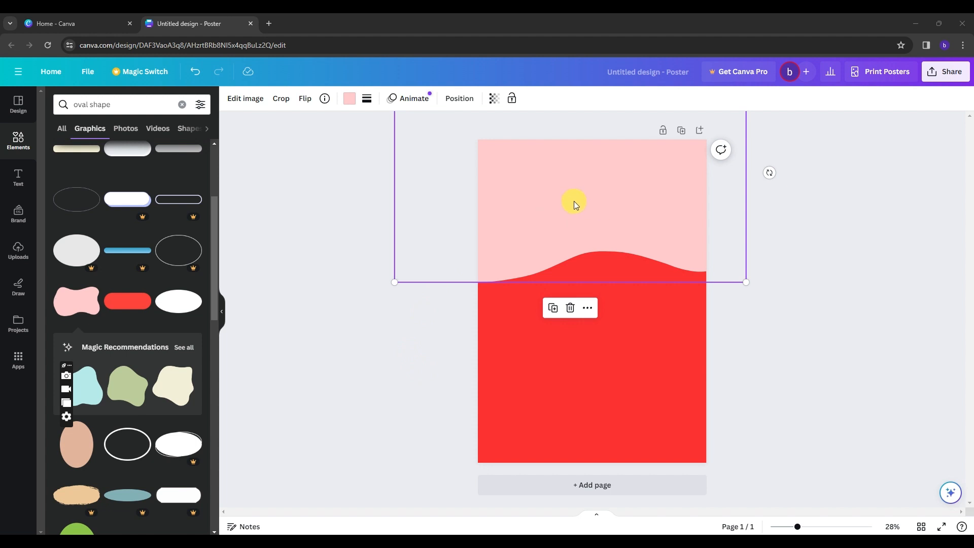
pyautogui.moveTo(411, 99)
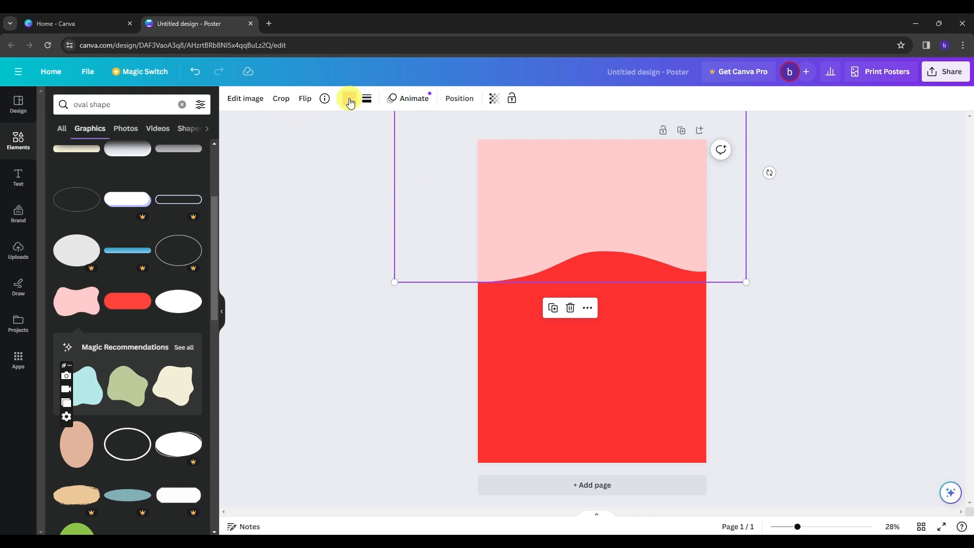
# Preview the wavy shape in black and dark blue, then restore its original light pink.
pyautogui.click(349, 98)
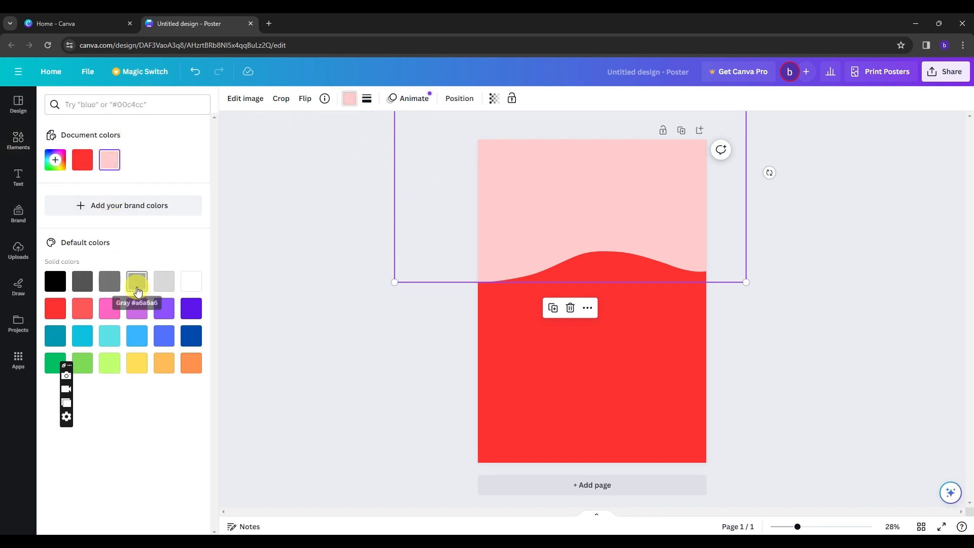
pyautogui.click(55, 281)
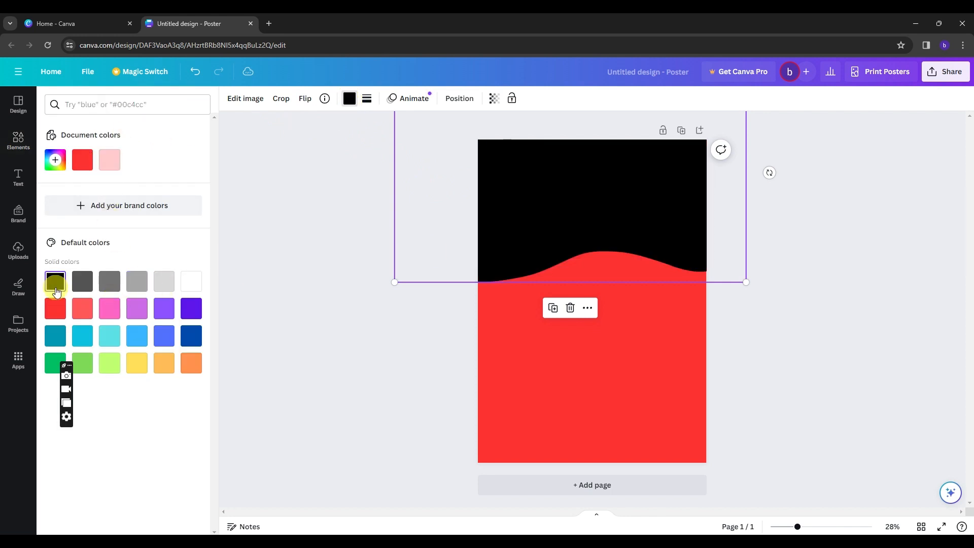
pyautogui.click(190, 336)
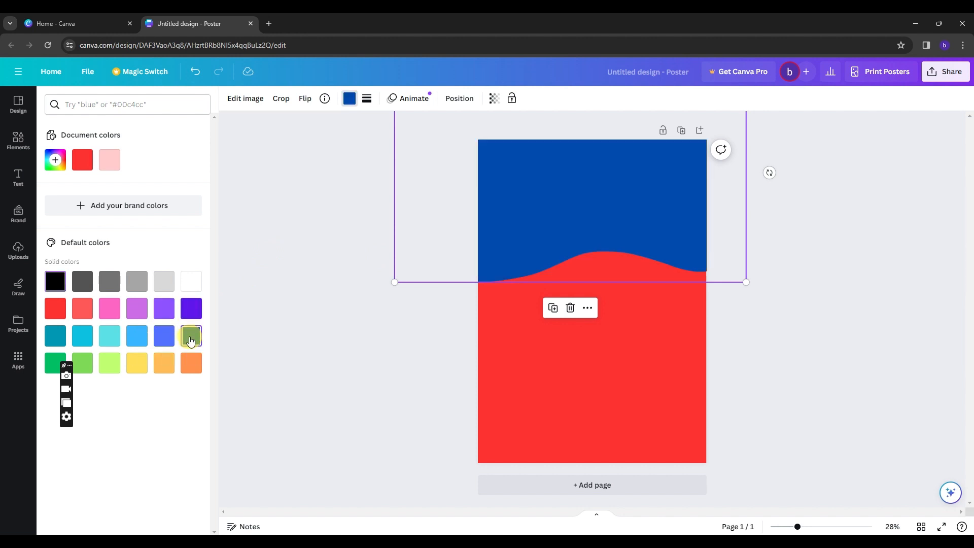
pyautogui.click(109, 159)
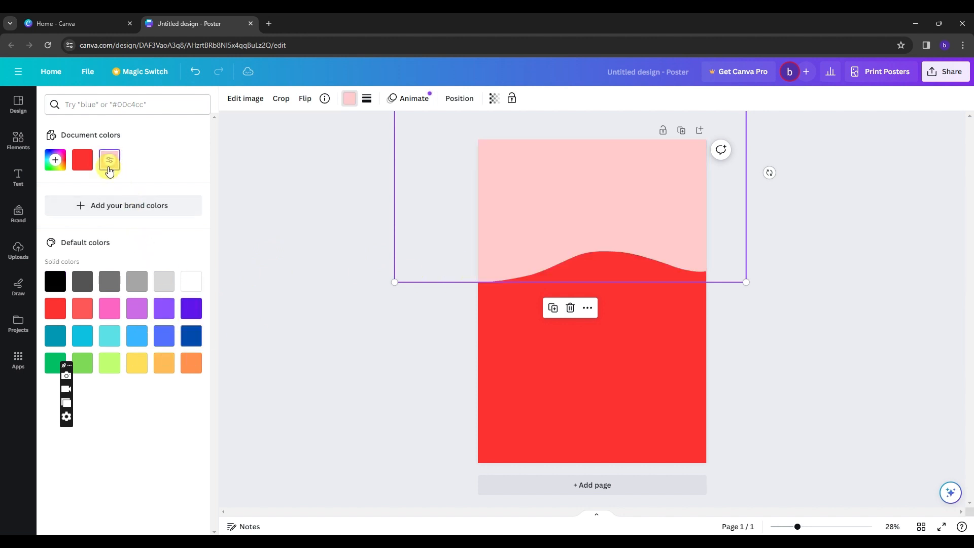
pyautogui.click(109, 159)
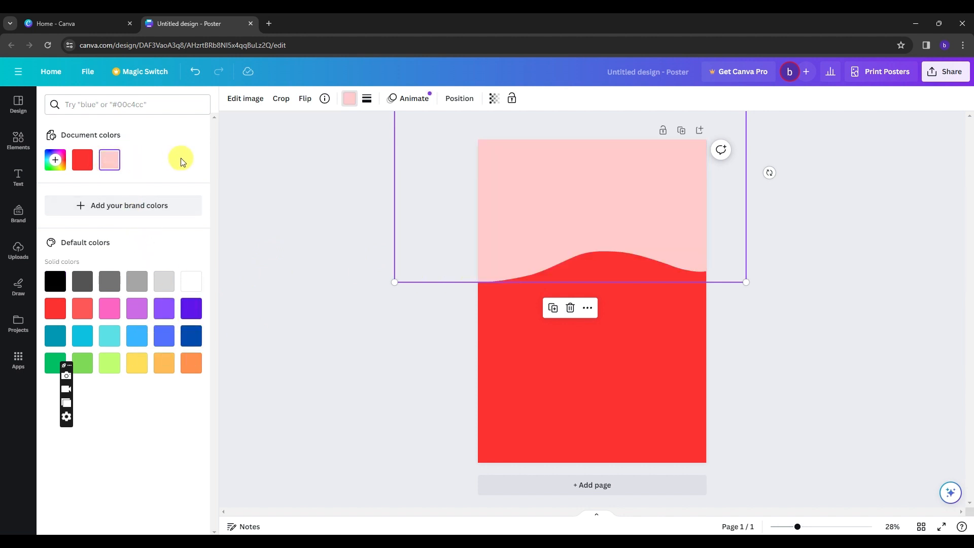
pyautogui.moveTo(128, 148)
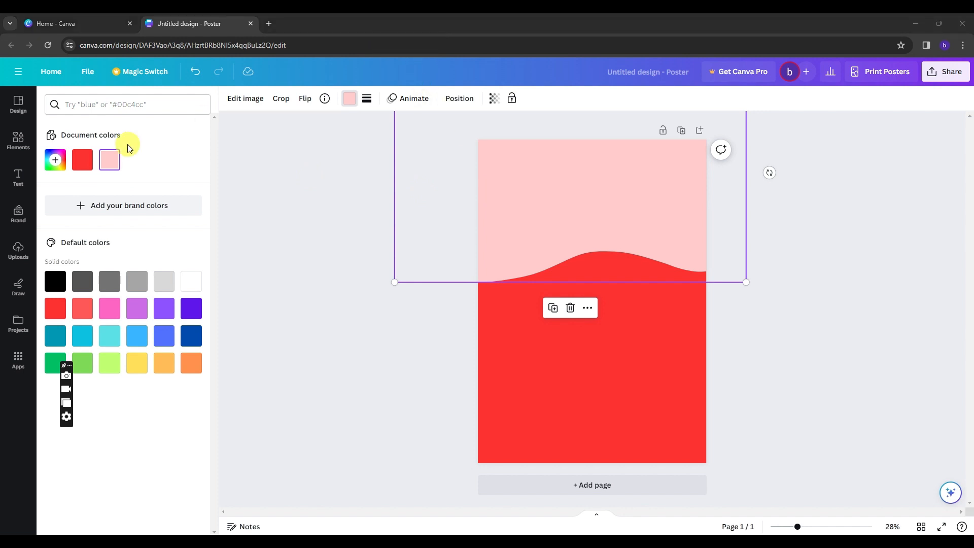
pyautogui.moveTo(141, 224)
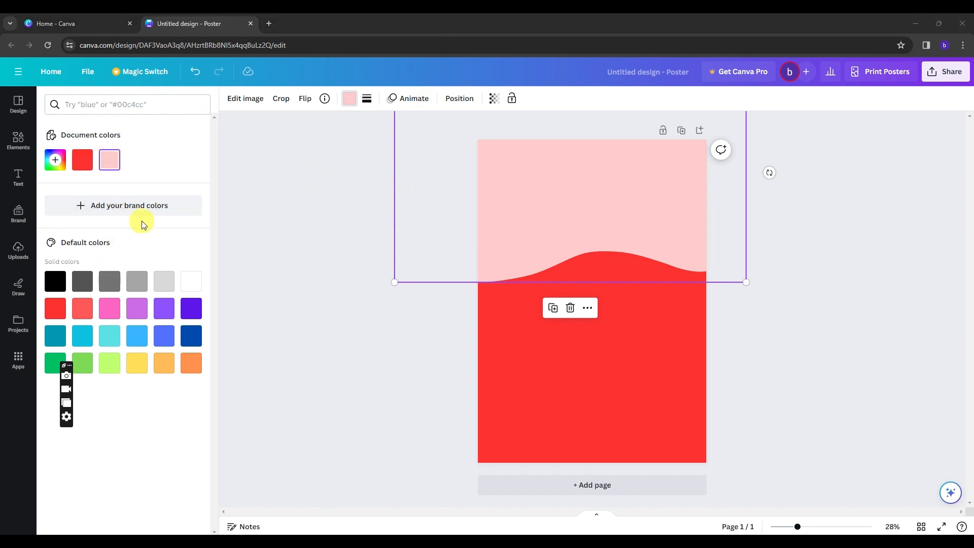
pyautogui.moveTo(321, 205)
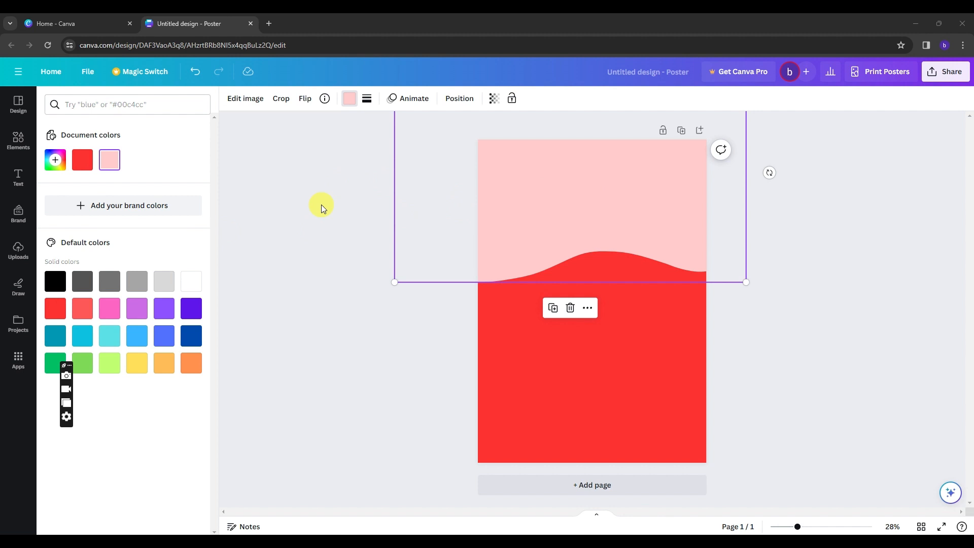
pyautogui.moveTo(306, 227)
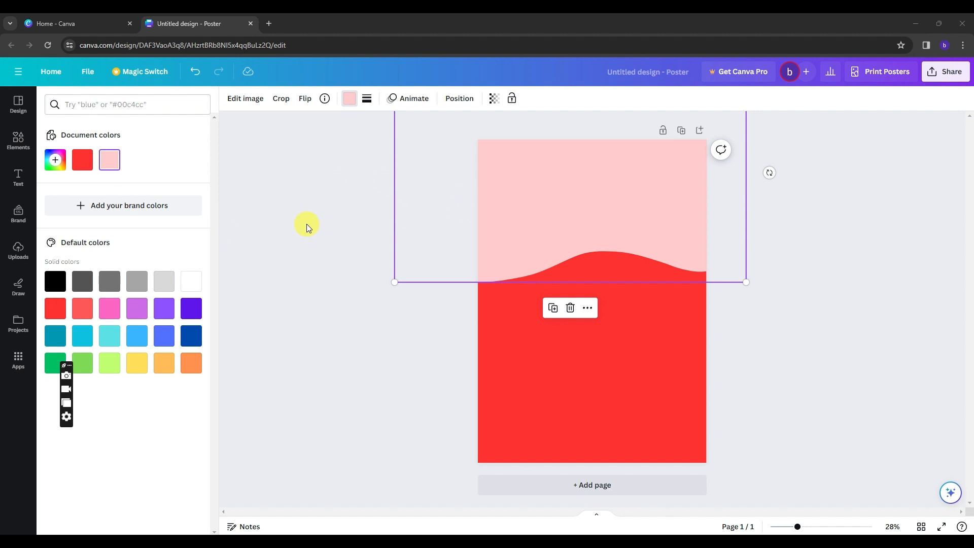
# Add a heading in the pink top area reading 'FREE SNACKS'.
pyautogui.click(18, 179)
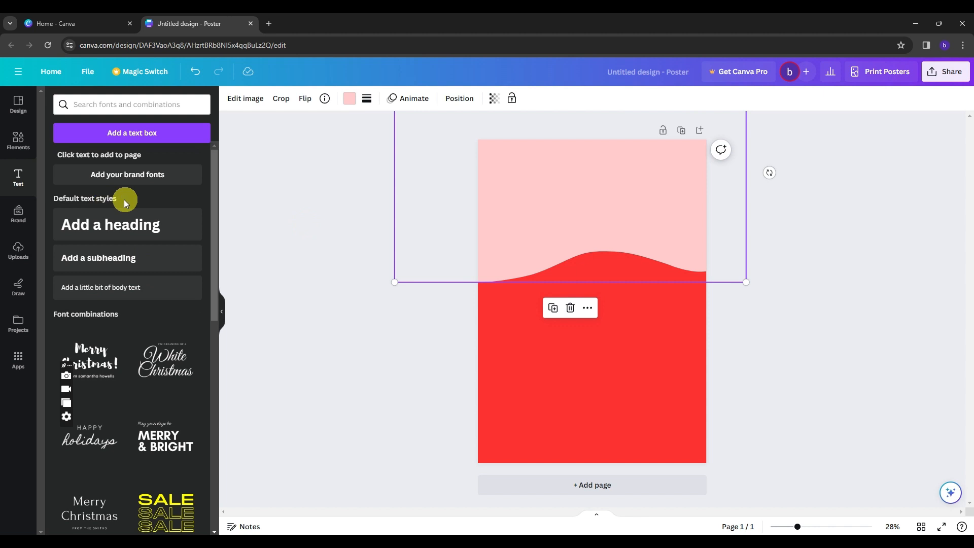
pyautogui.click(111, 225)
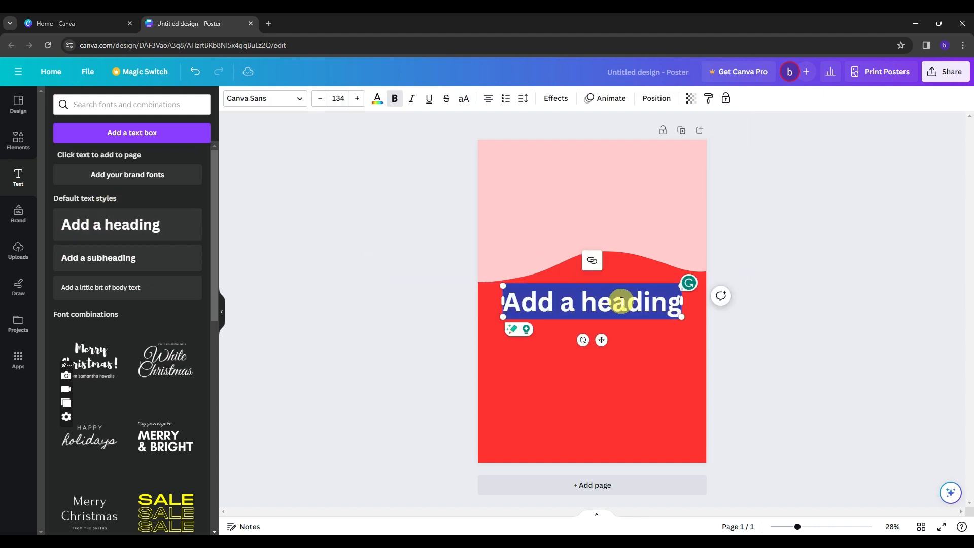
pyautogui.write('FREE SNACKS')
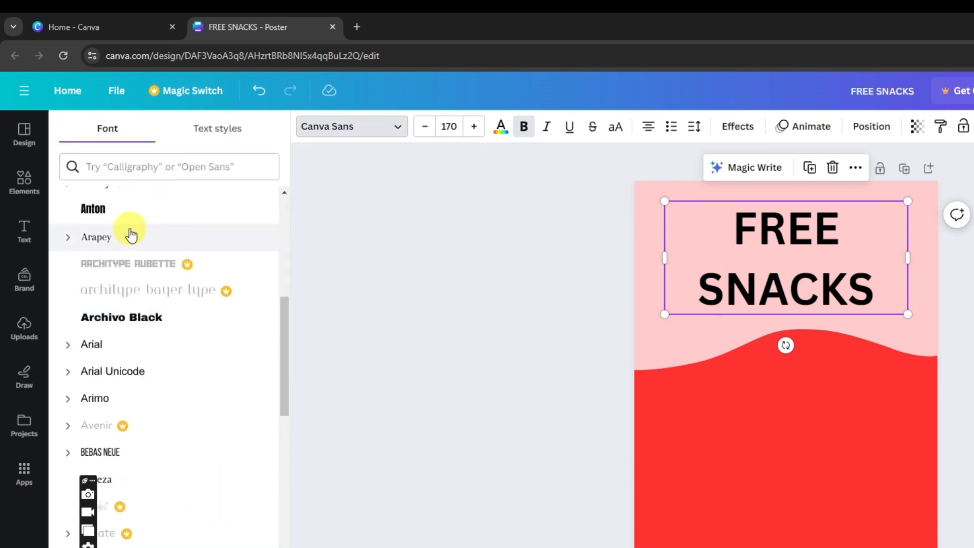
# Try Anton on the heading, then set it in Archivo Black.
pyautogui.click(94, 209)
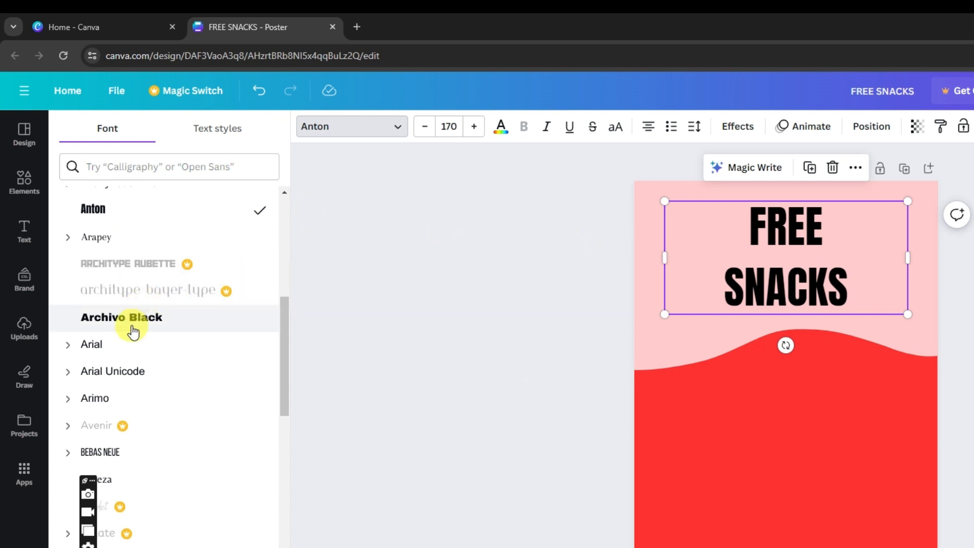
pyautogui.click(121, 317)
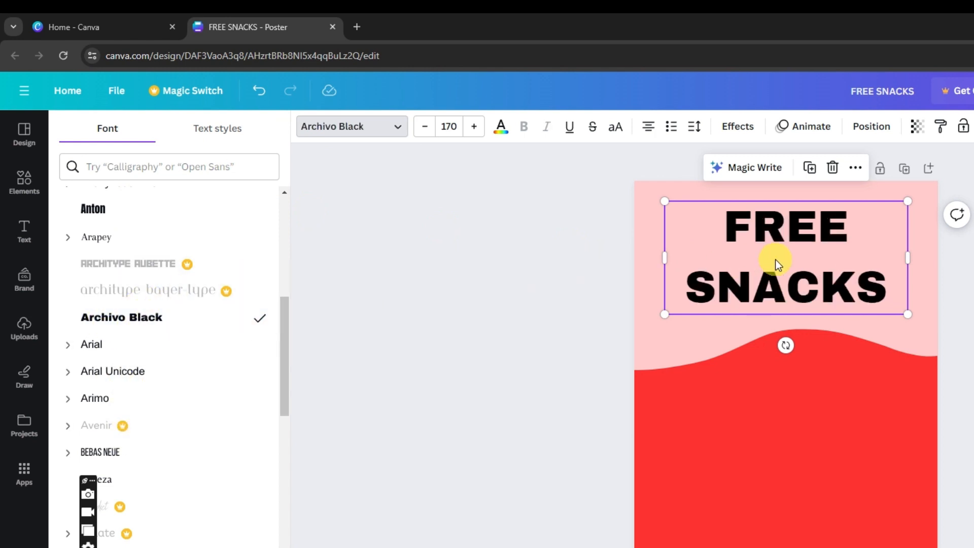
pyautogui.moveTo(474, 126)
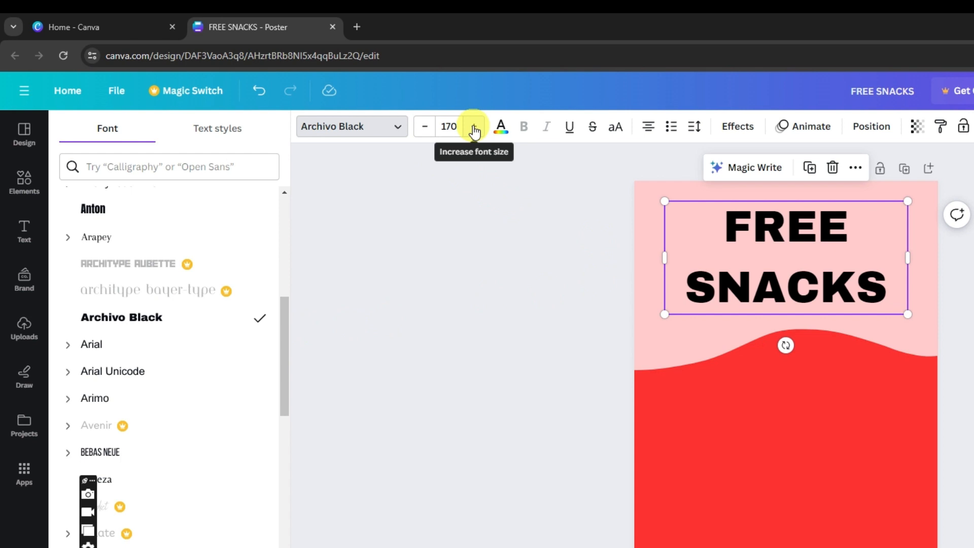
# Colour the FREE SNACKS heading yellow and enlarge it to font size 211, tilted across the pink area.
pyautogui.click(500, 126)
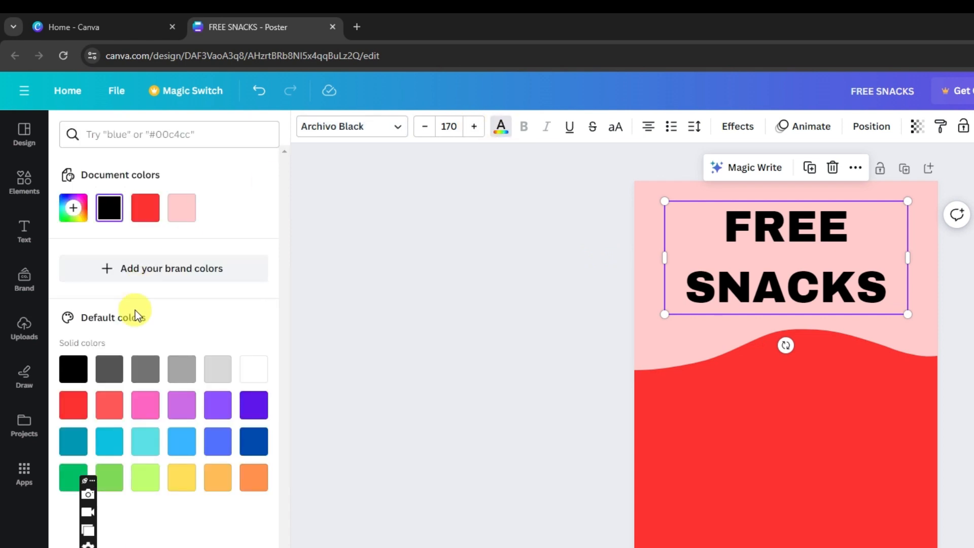
pyautogui.moveTo(500, 126)
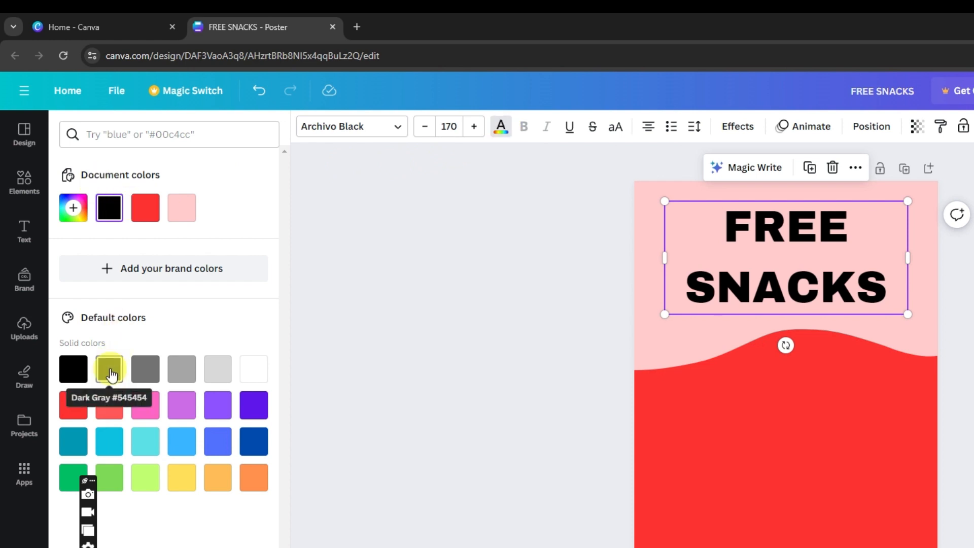
pyautogui.click(180, 477)
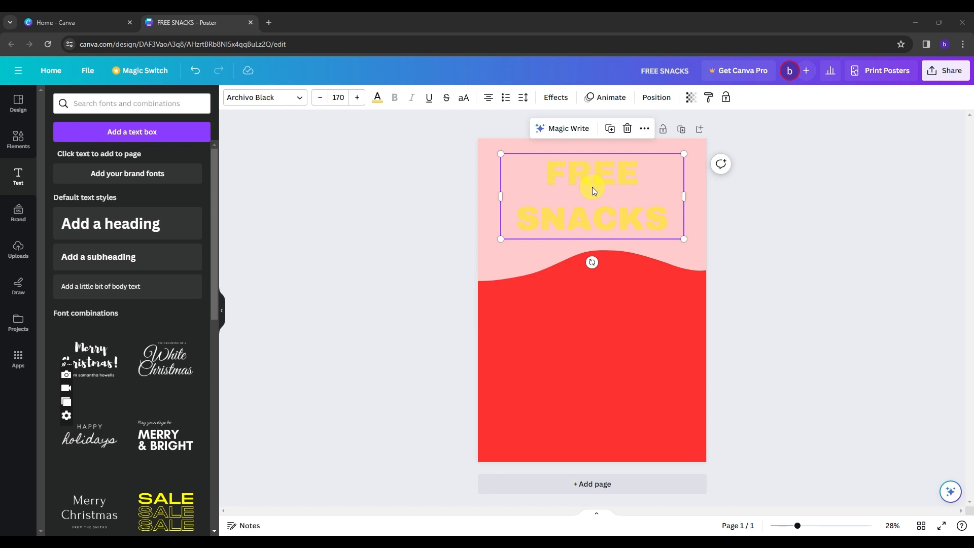
pyautogui.moveTo(583, 198)
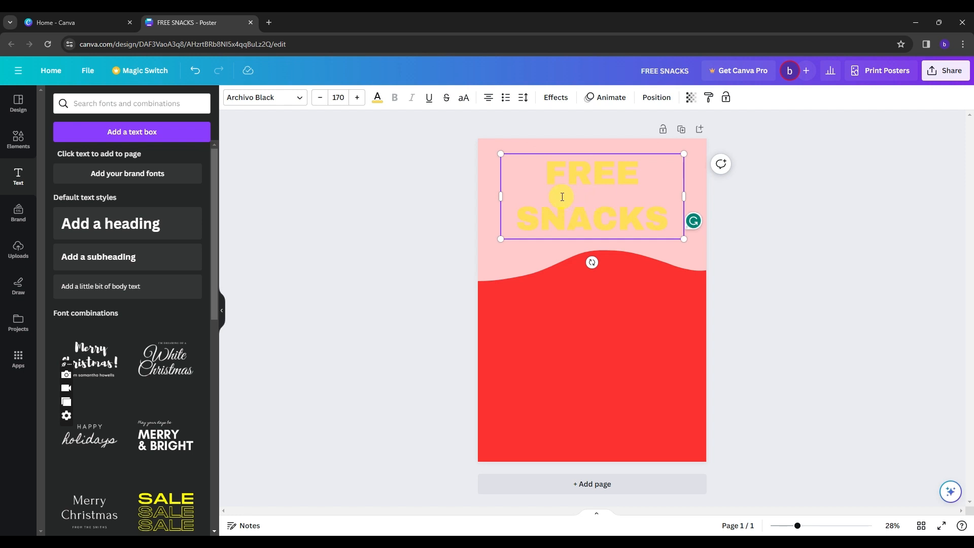
pyautogui.moveTo(523, 97)
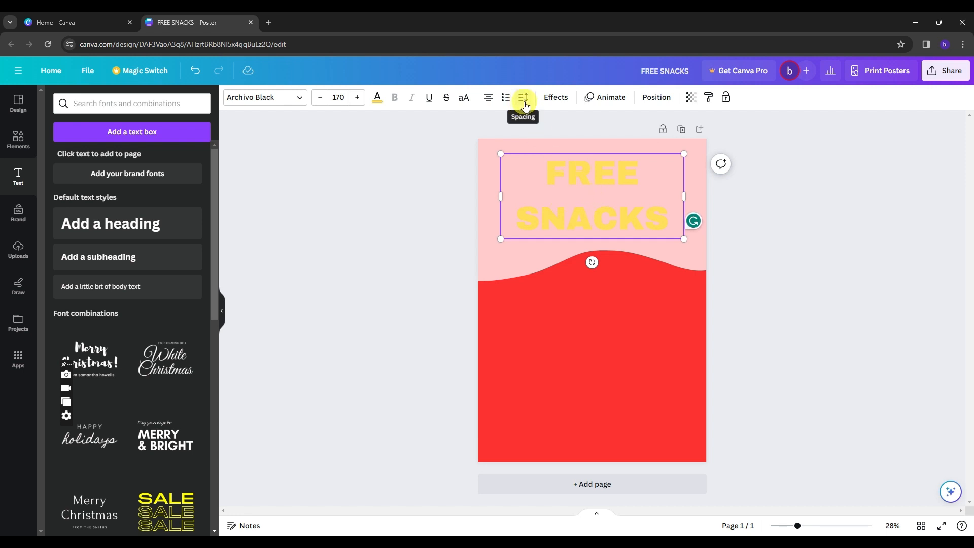
pyautogui.click(523, 98)
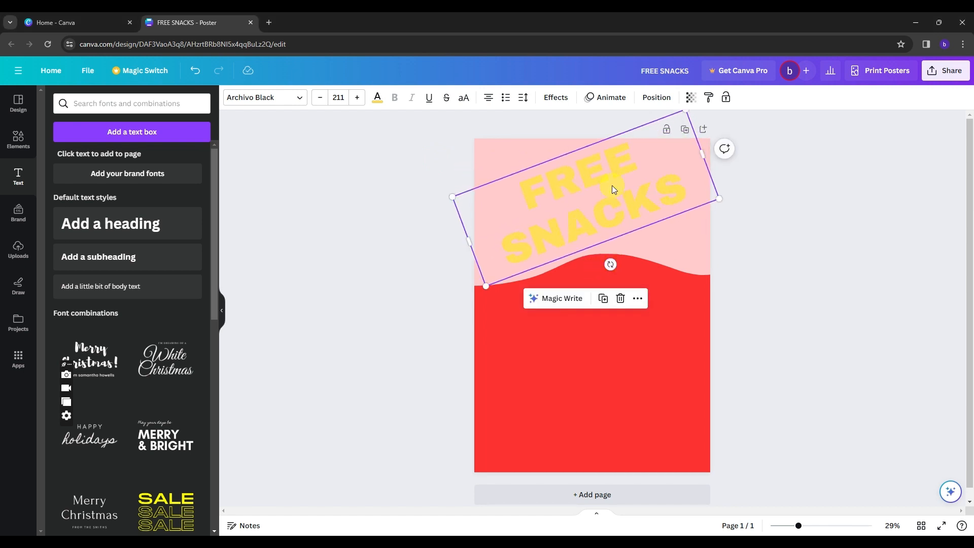
pyautogui.moveTo(777, 280)
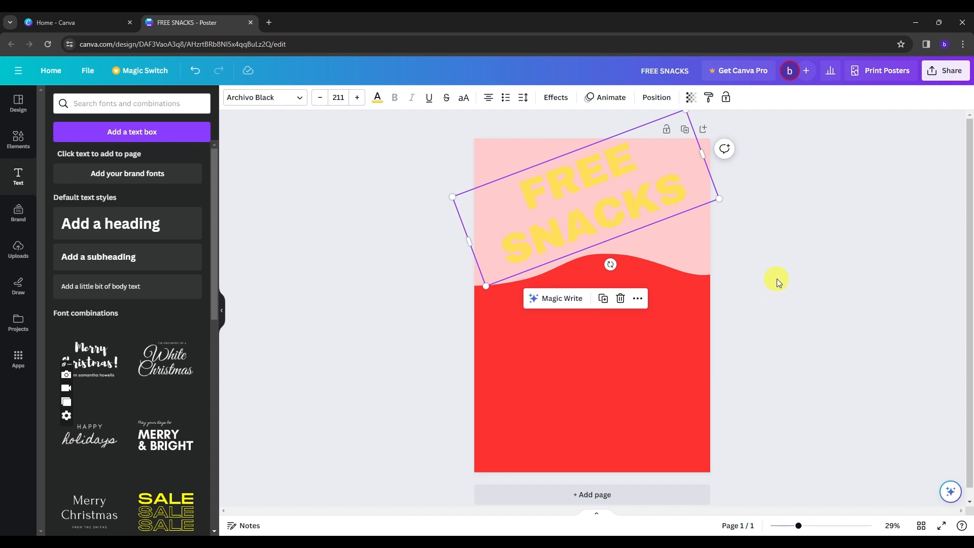
# Search Elements for 'megaphone' and place the 3D yellow megaphone at the poster's bottom right.
pyautogui.click(18, 138)
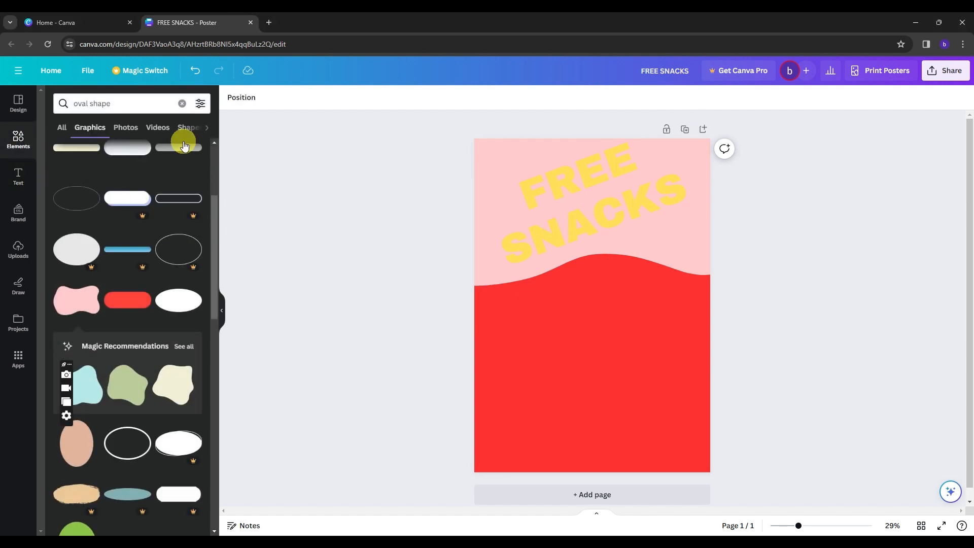
pyautogui.click(182, 103)
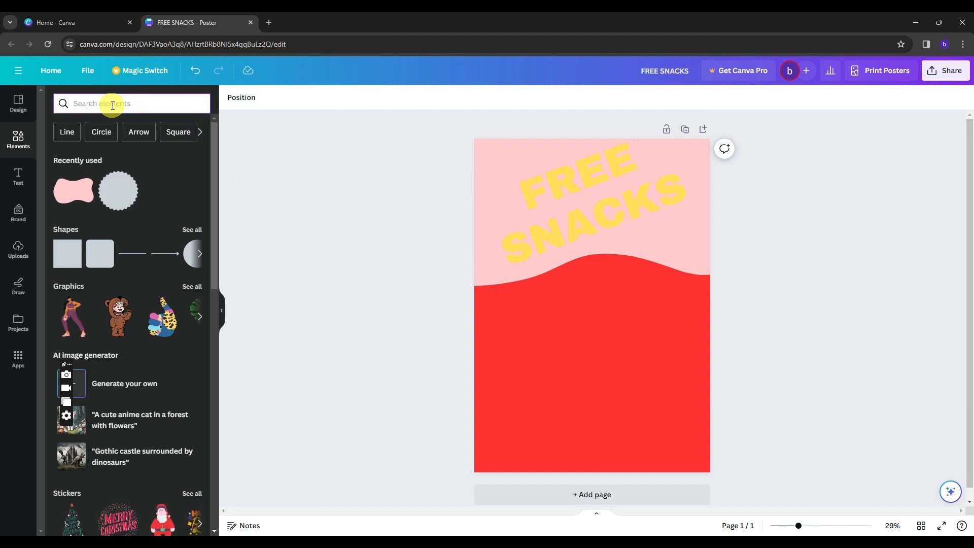
pyautogui.write('megaphone')
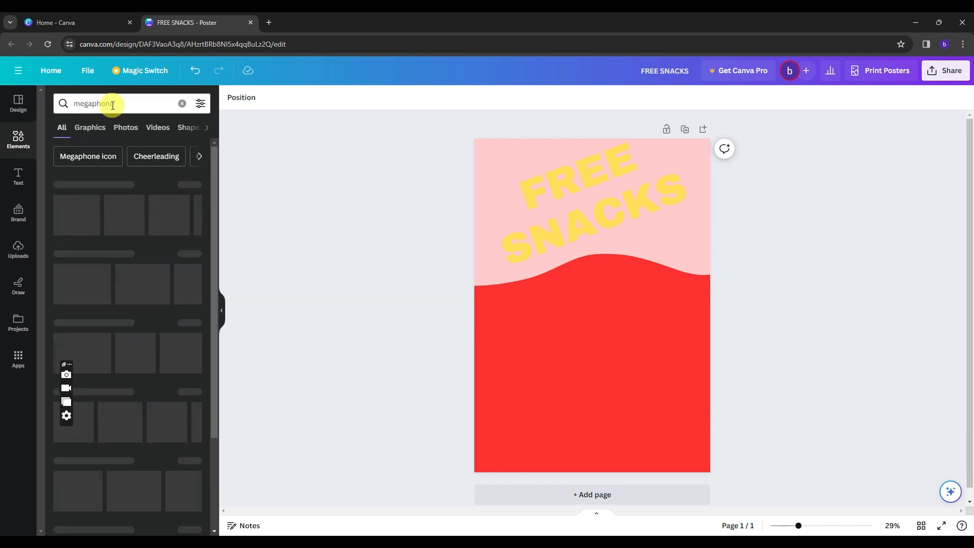
pyautogui.press('Return')
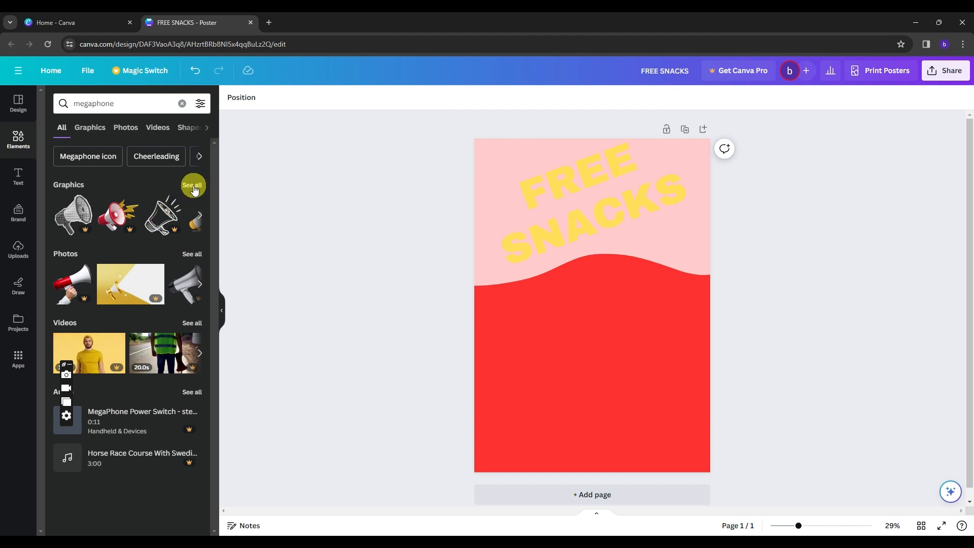
pyautogui.click(192, 185)
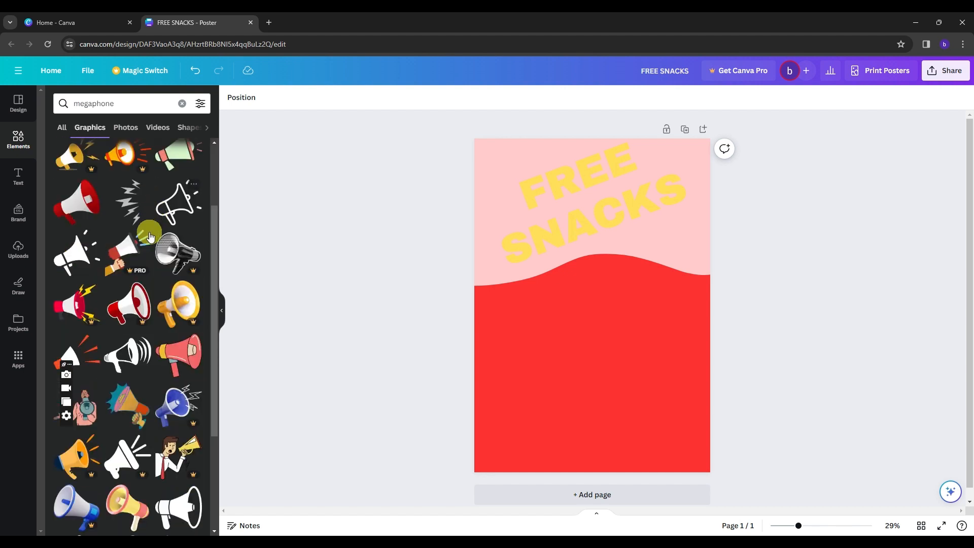
pyautogui.scroll(-3)
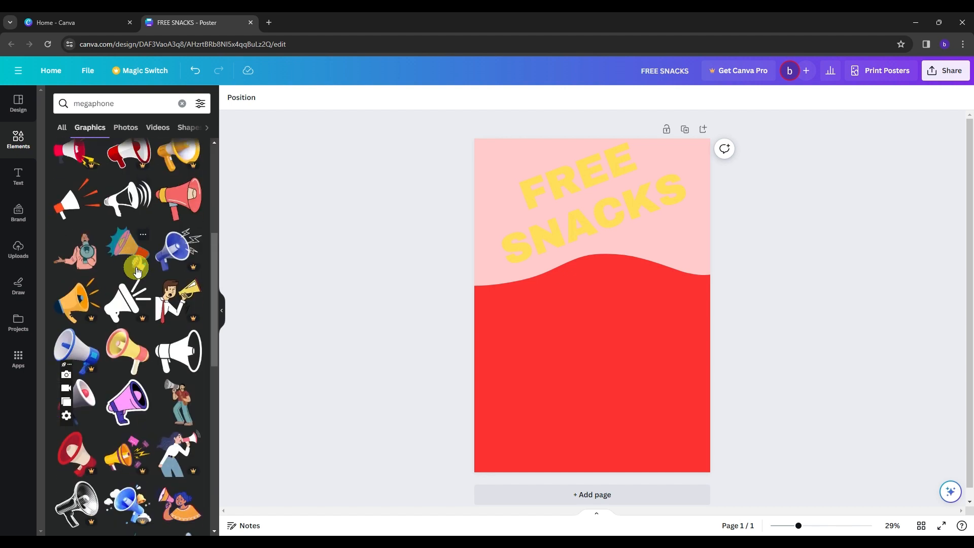
pyautogui.scroll(-3)
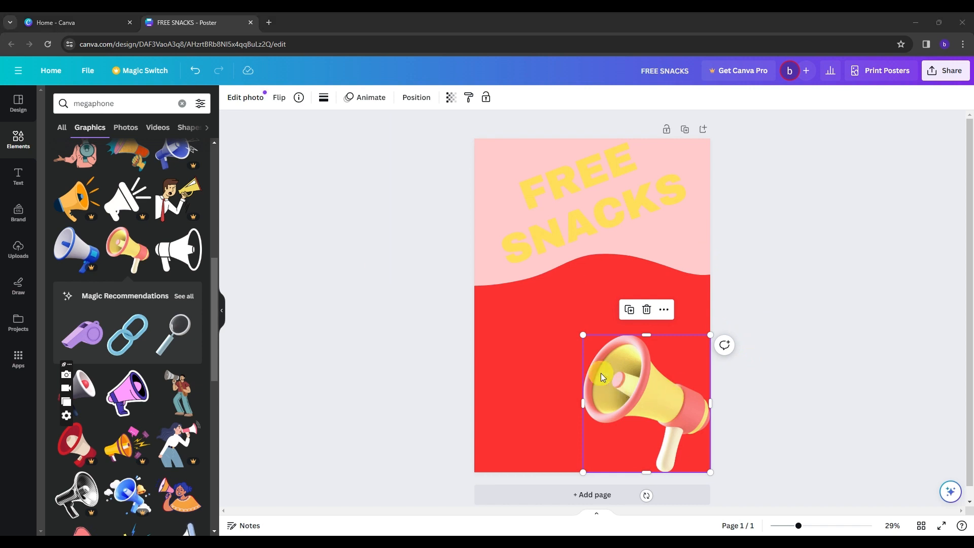
# Add a yellow CHRISTMAS SEASON subheading on the red area above the megaphone.
pyautogui.click(18, 176)
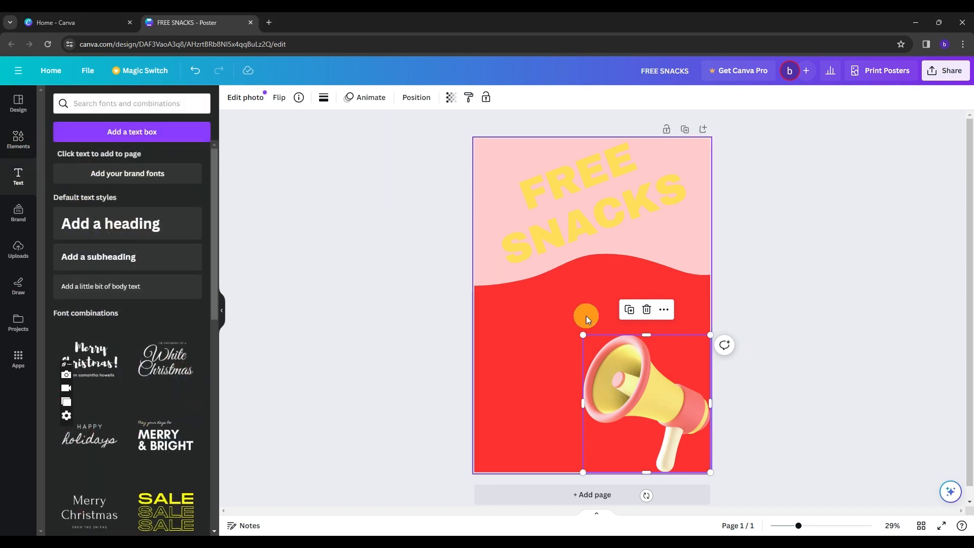
pyautogui.moveTo(537, 376)
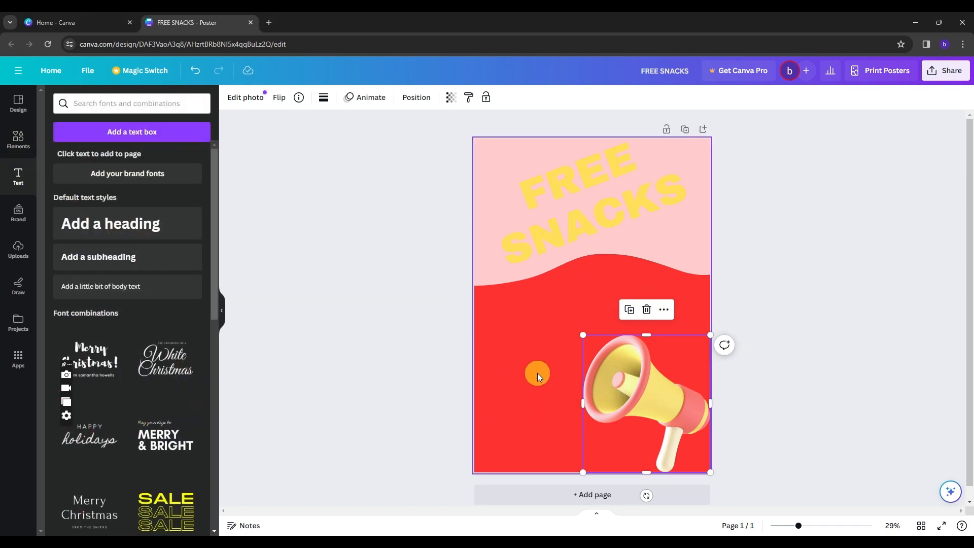
pyautogui.moveTo(128, 286)
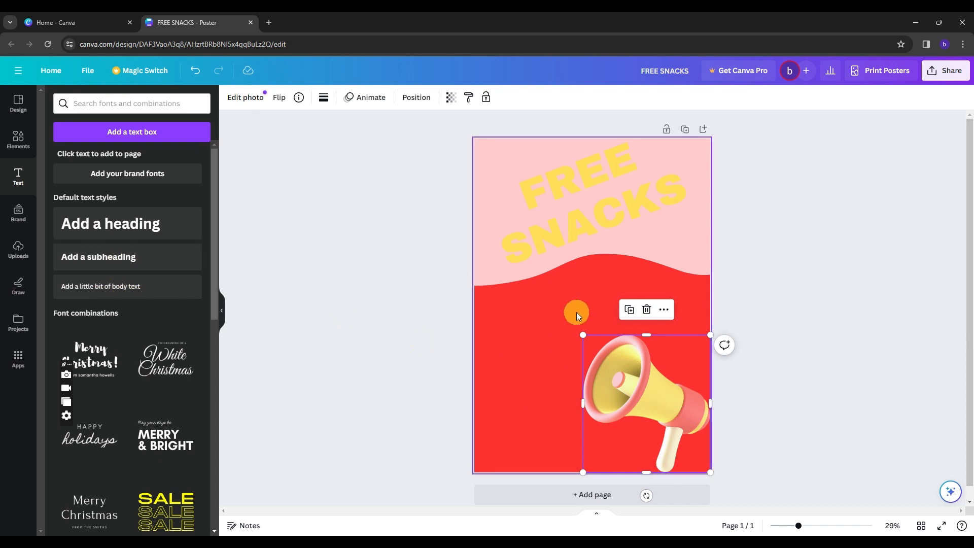
pyautogui.click(98, 256)
pyautogui.write('CHRISTMAS SEASON')
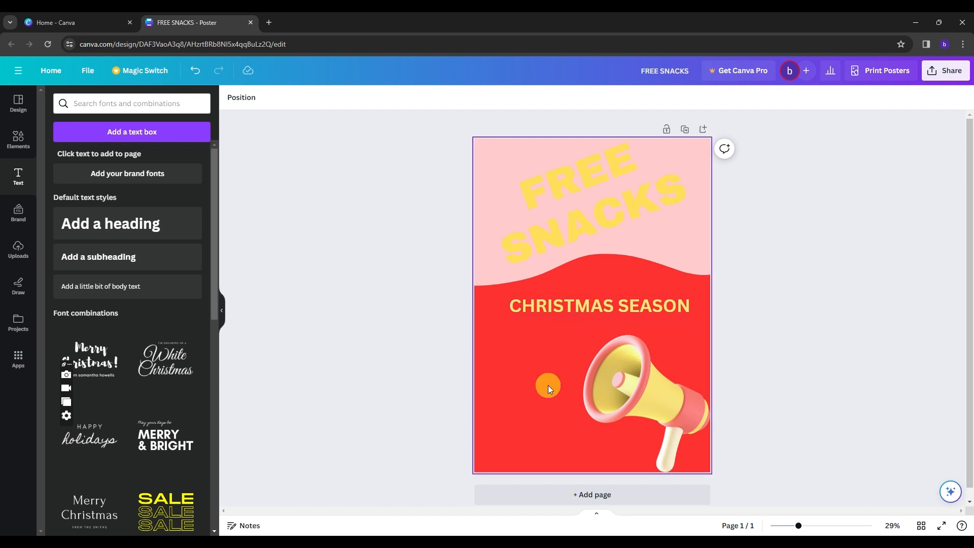
# Add SHARING CARING LOVE body text in yellow, enlarged and placed left of the megaphone.
pyautogui.click(101, 286)
pyautogui.write('SHARING CARING LOVE')
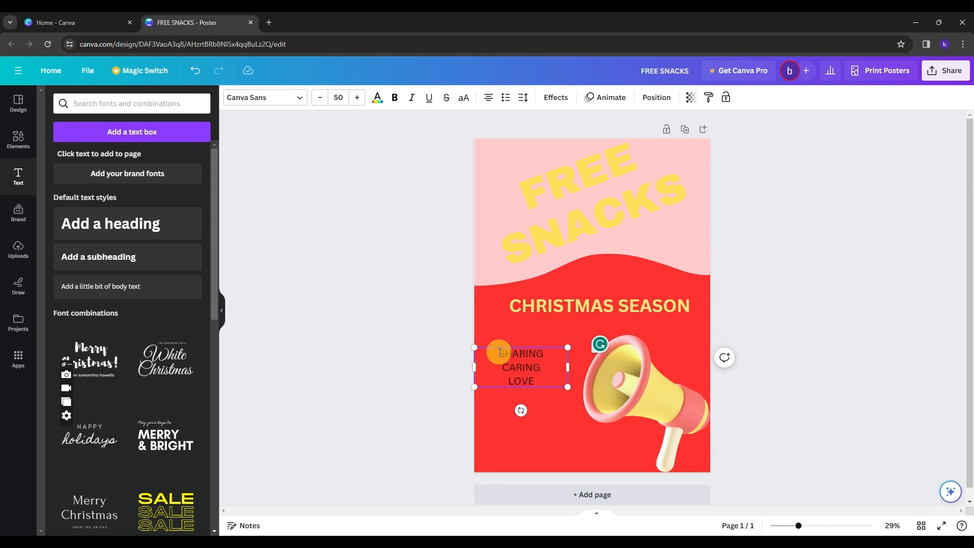
pyautogui.tripleClick(522, 366)
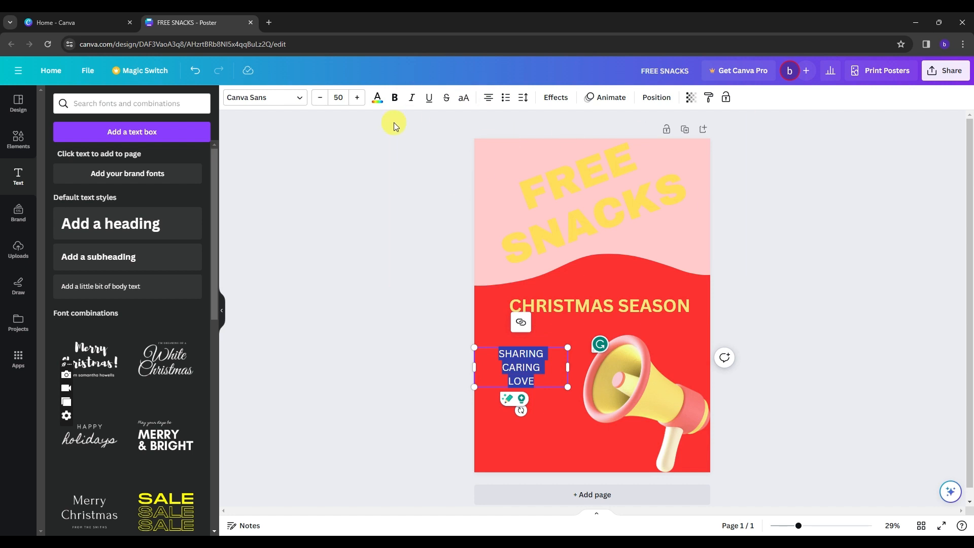
pyautogui.click(376, 97)
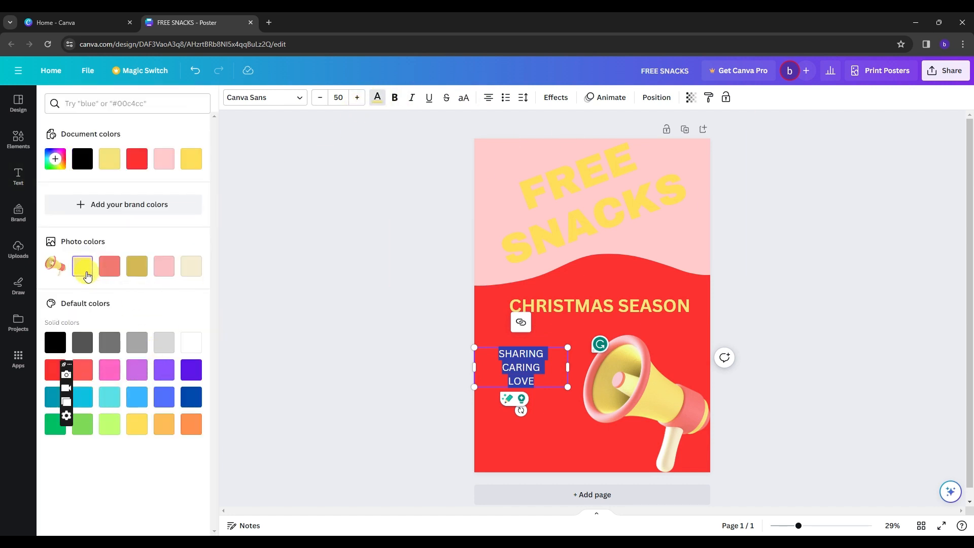
pyautogui.click(18, 176)
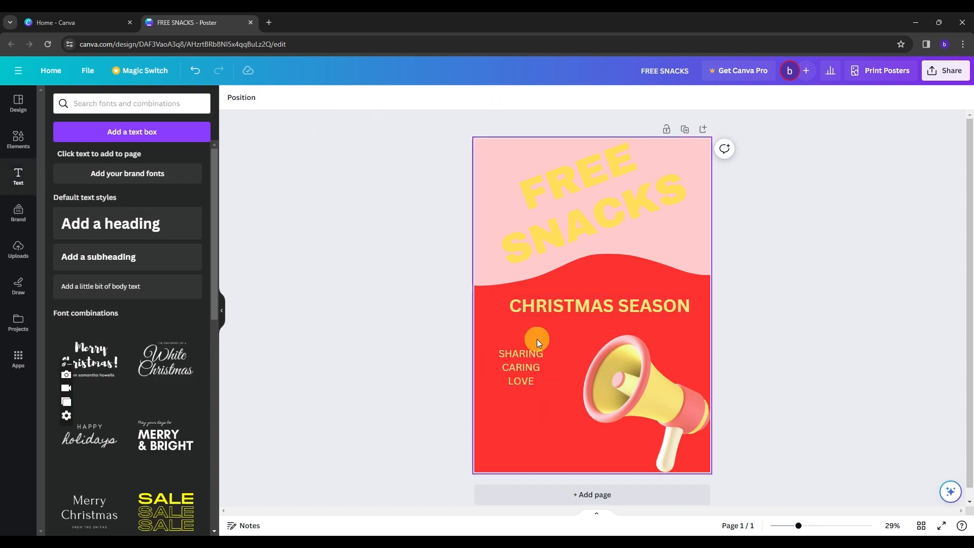
pyautogui.click(520, 366)
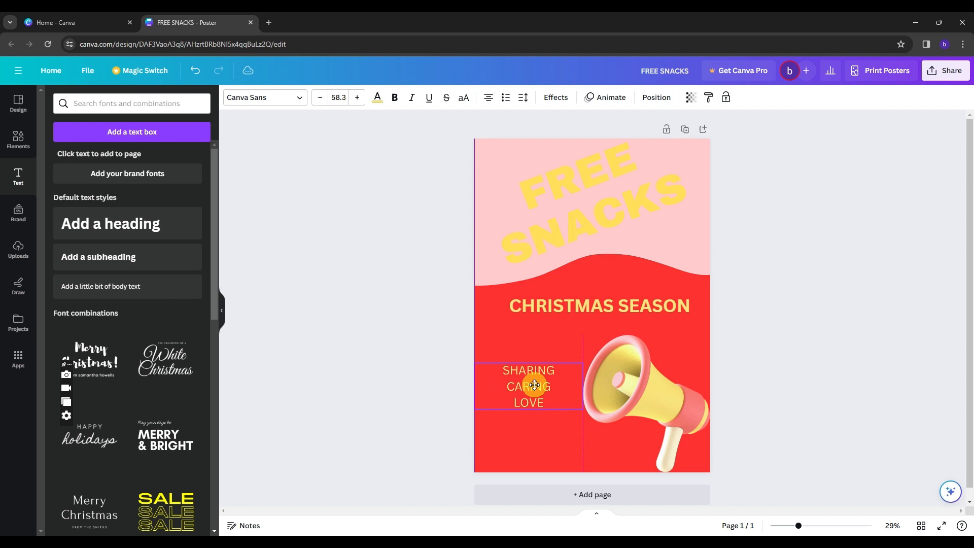
pyautogui.click(764, 284)
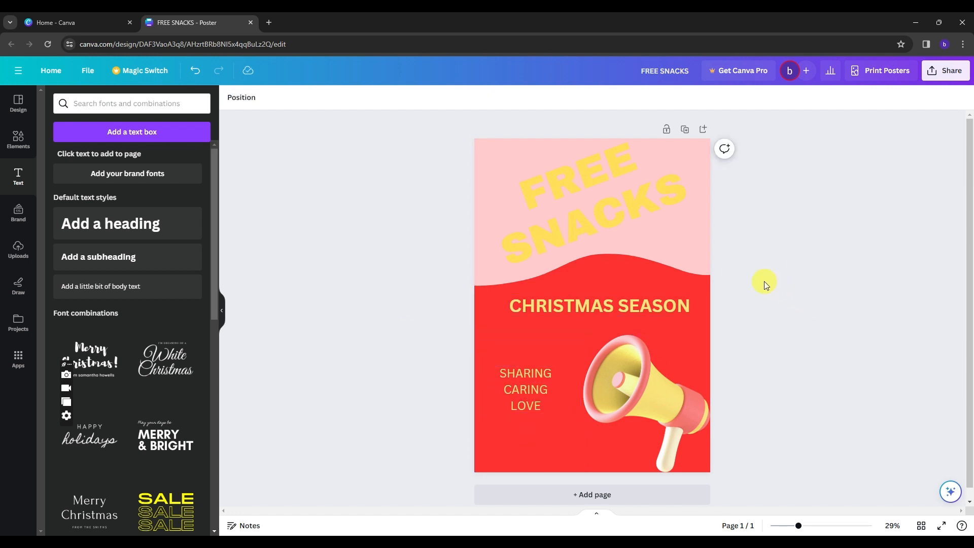
pyautogui.click(627, 354)
pyautogui.write('sparkle')
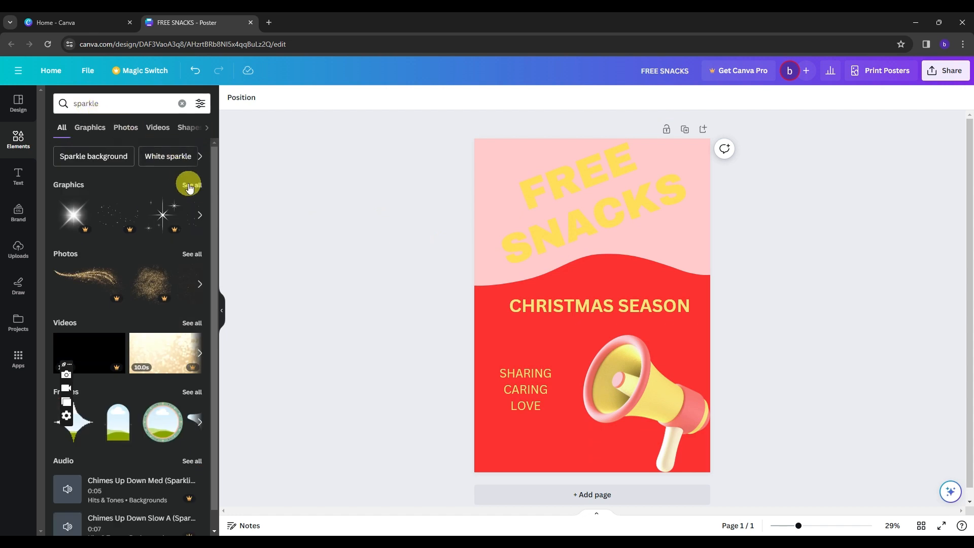
# Add gold four-point sparkle graphics and scatter them around the FREE SNACKS heading.
pyautogui.click(190, 185)
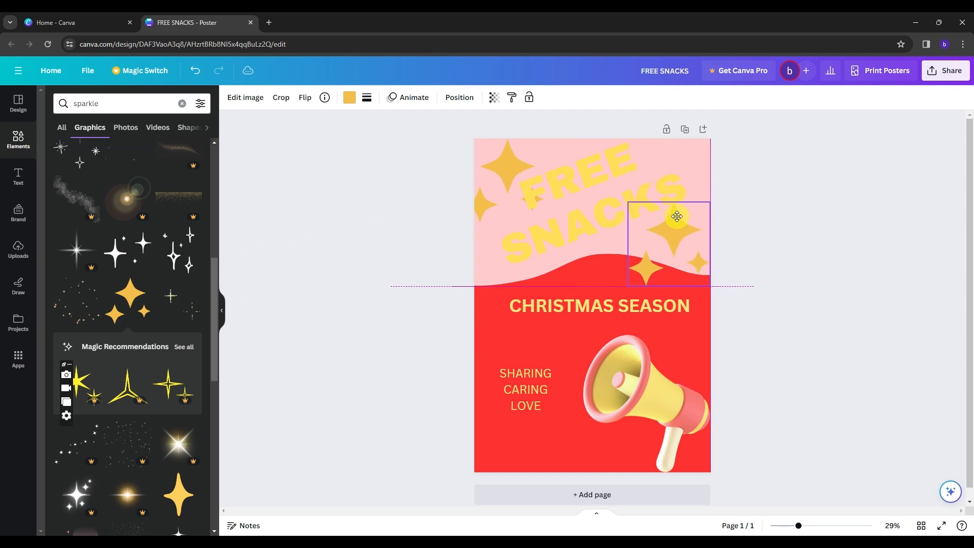
pyautogui.click(647, 403)
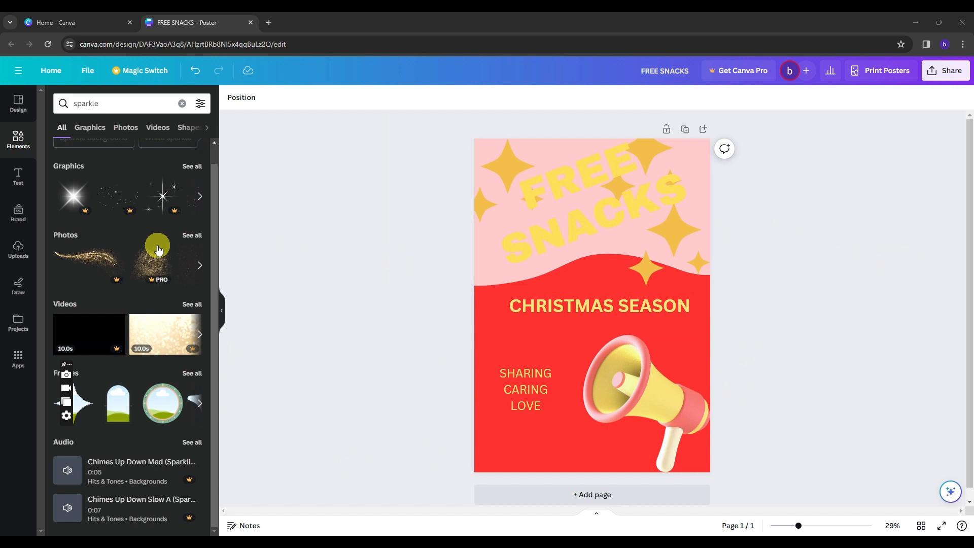
pyautogui.moveTo(18, 212)
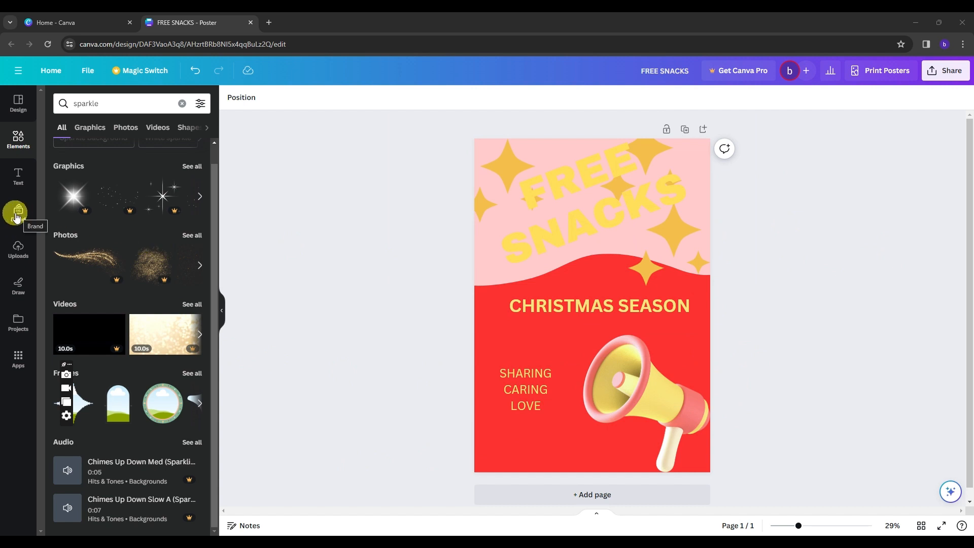
pyautogui.click(549, 452)
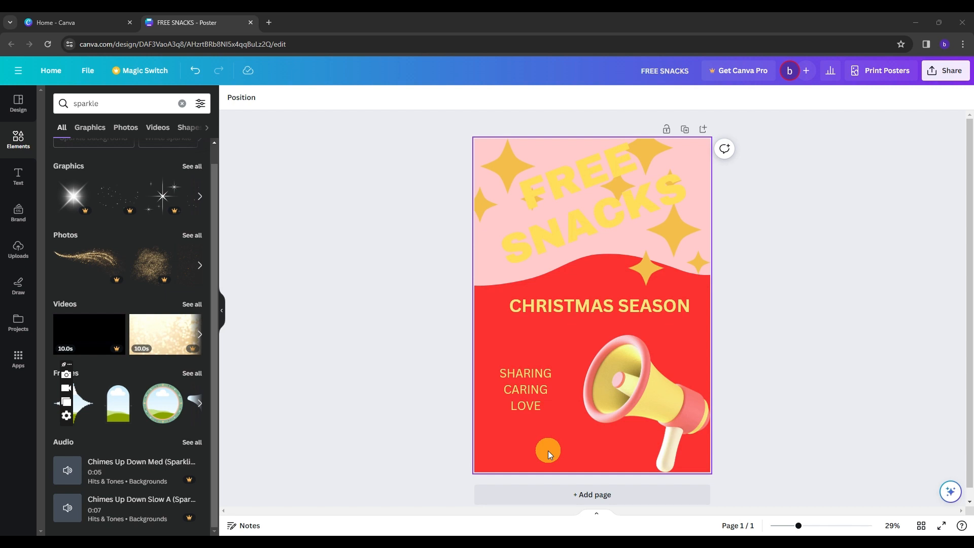
pyautogui.moveTo(507, 447)
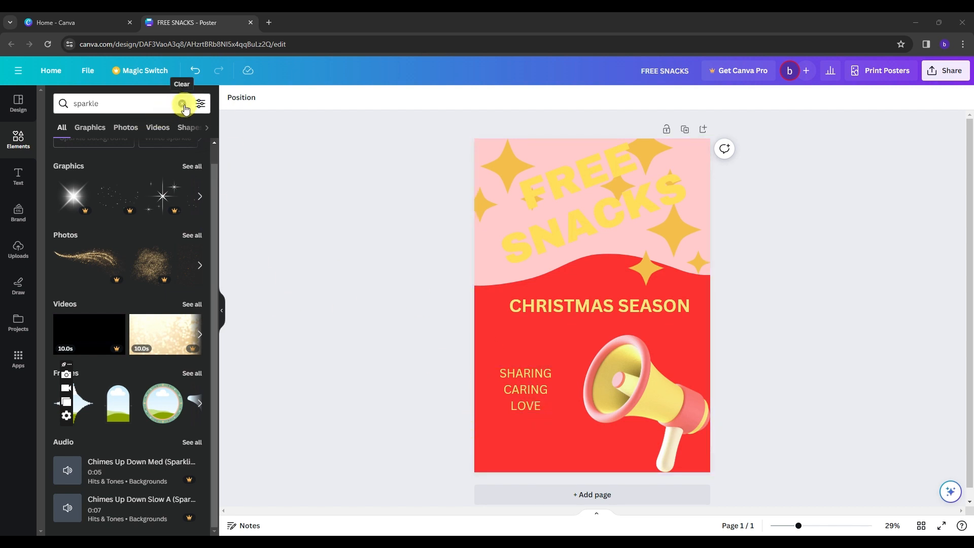
# Add a bold blue CHRISTMAS.COM text line along the bottom left of the red area.
pyautogui.click(19, 176)
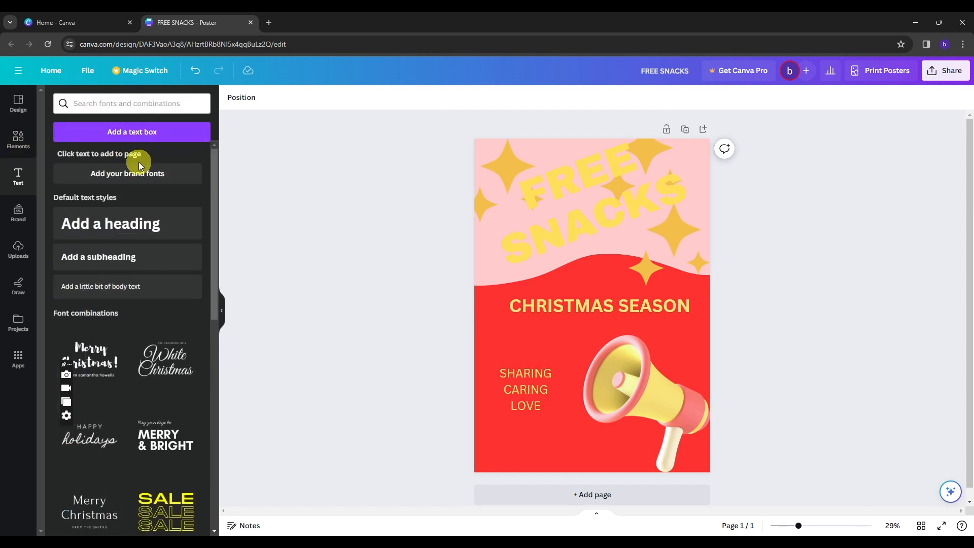
pyautogui.click(101, 286)
pyautogui.write('CHRISTMAS')
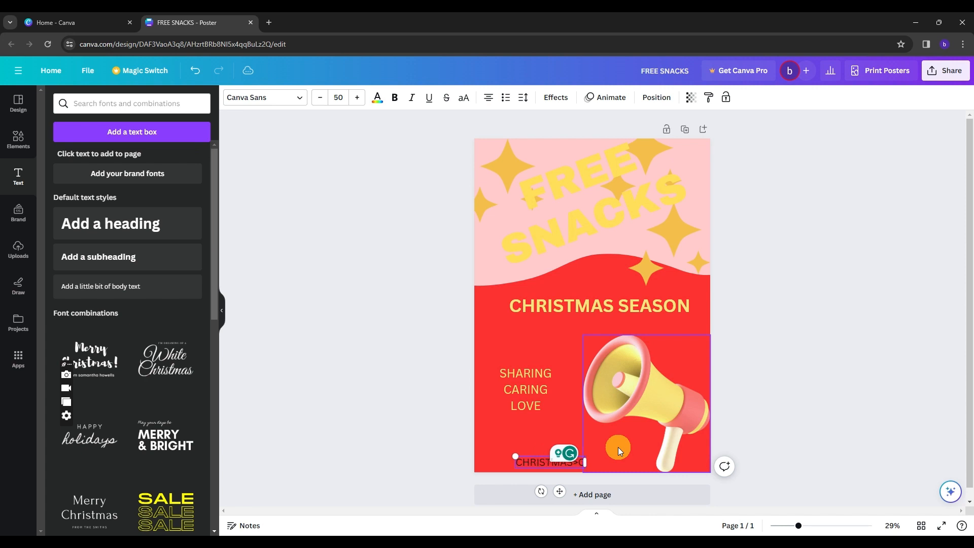
pyautogui.click(535, 462)
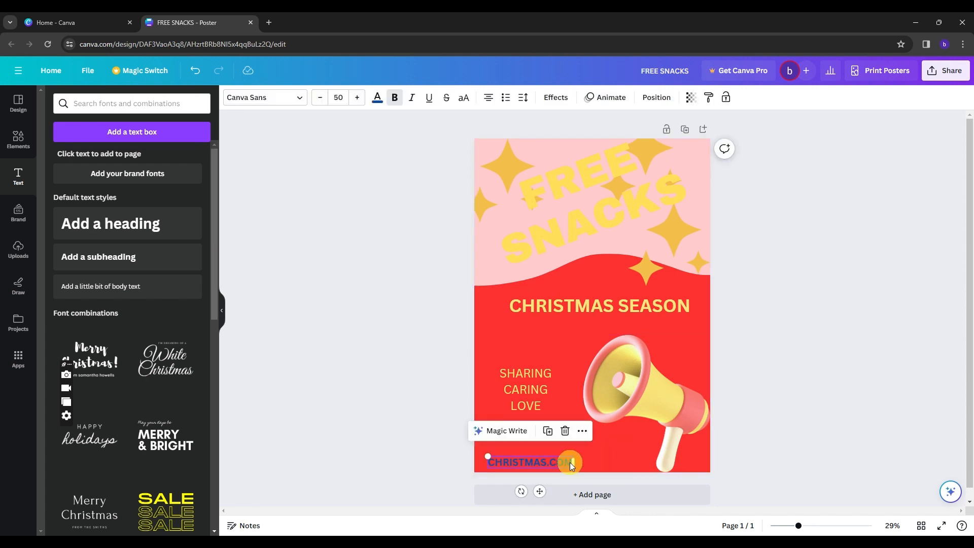
pyautogui.click(555, 462)
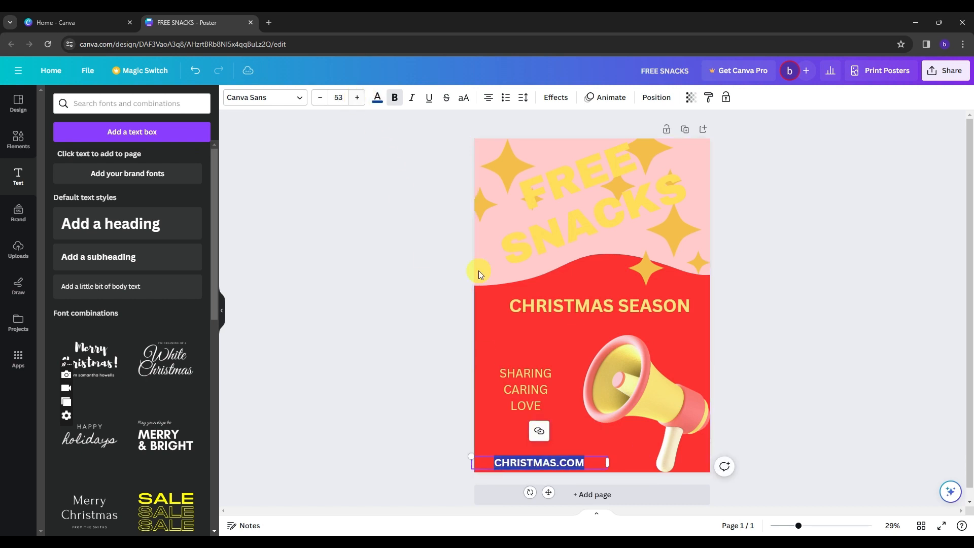
pyautogui.click(784, 273)
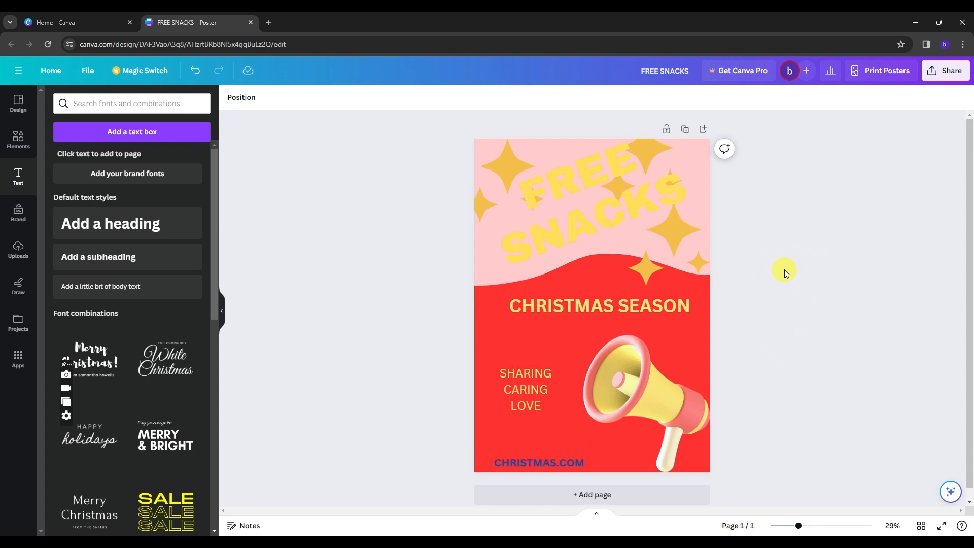
pyautogui.moveTo(788, 262)
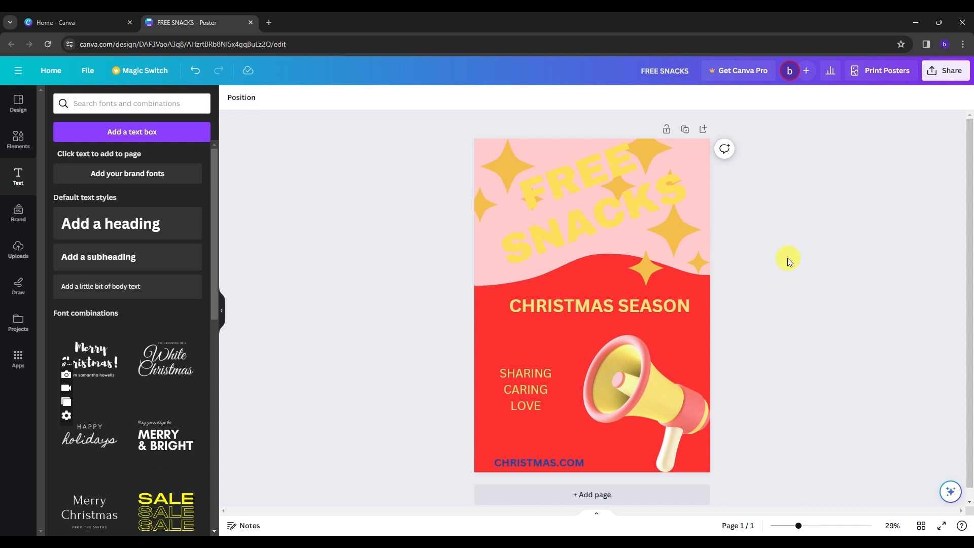
pyautogui.click(545, 206)
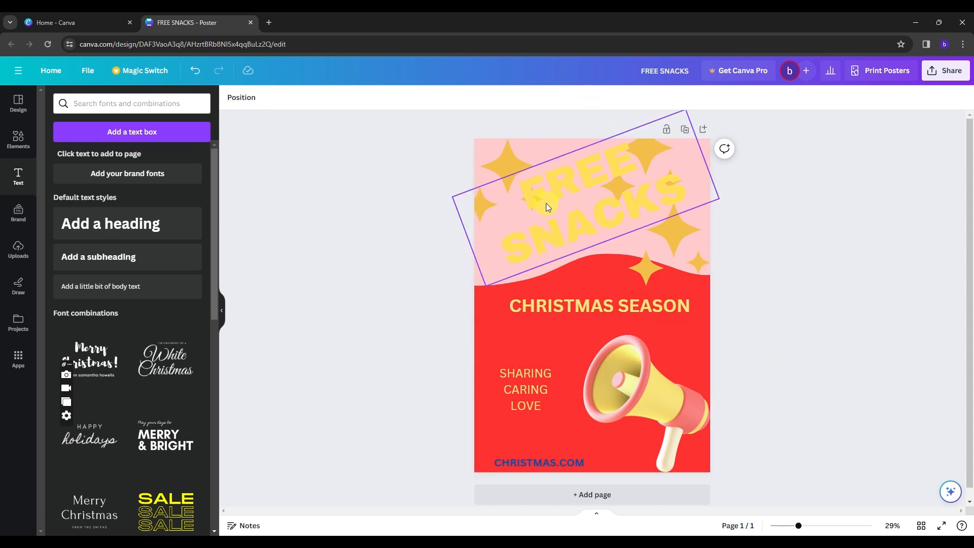
pyautogui.moveTo(491, 226)
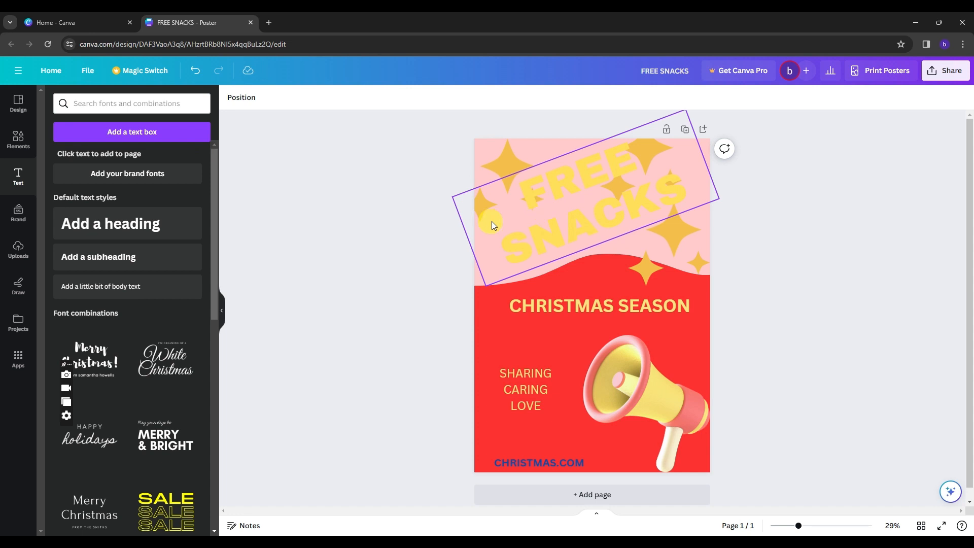
pyautogui.click(379, 213)
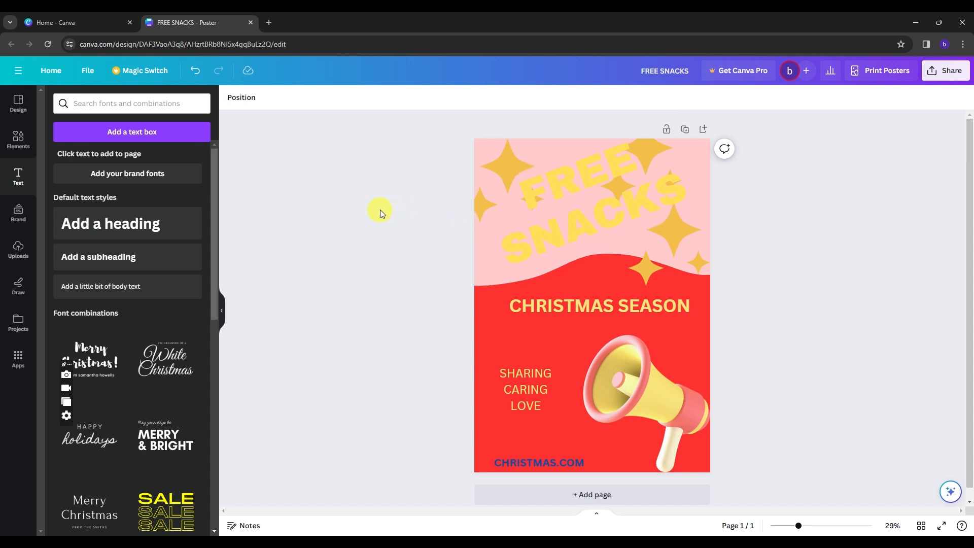
pyautogui.moveTo(367, 218)
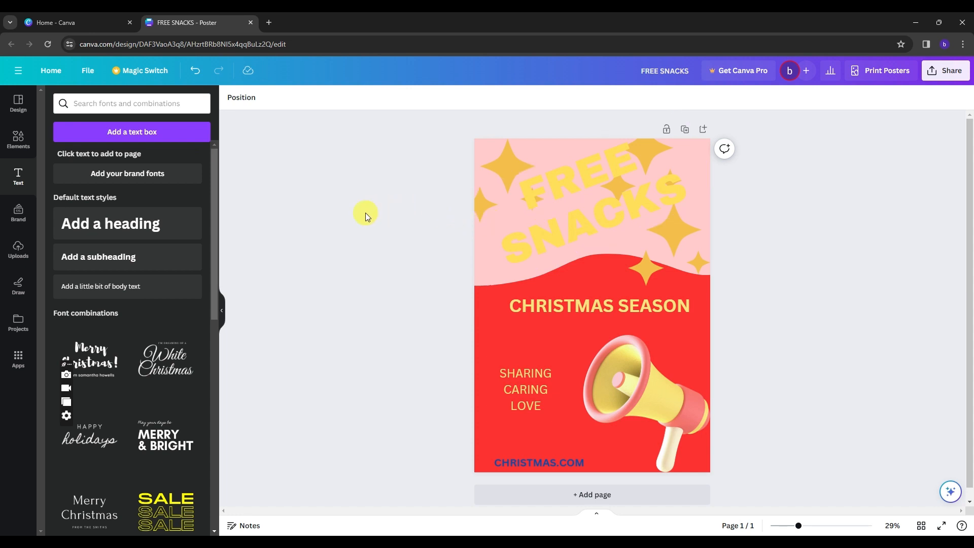
pyautogui.moveTo(18, 139)
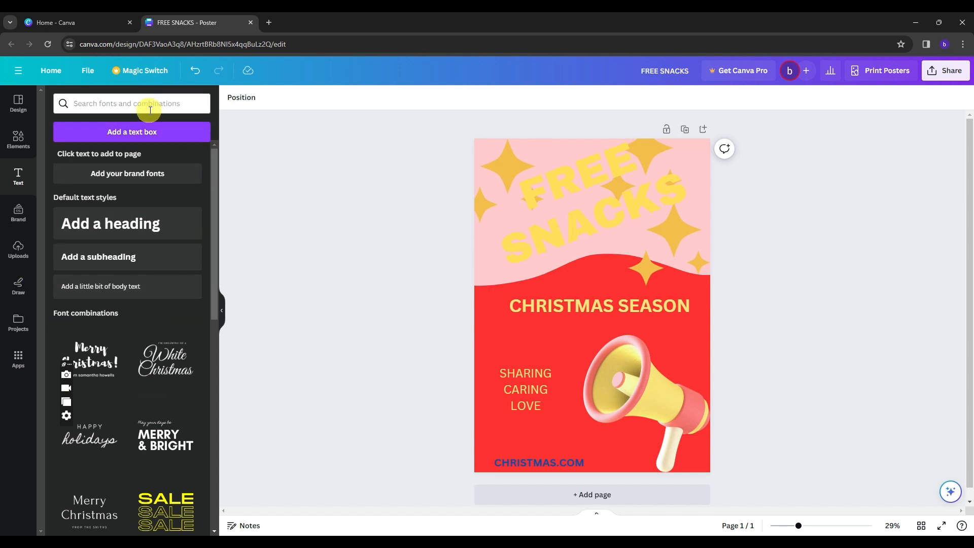
pyautogui.moveTo(18, 356)
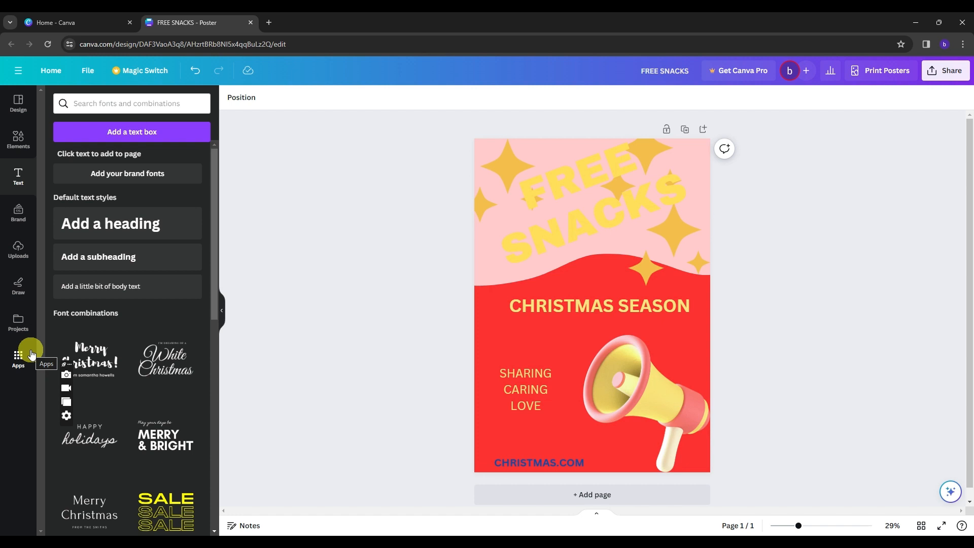